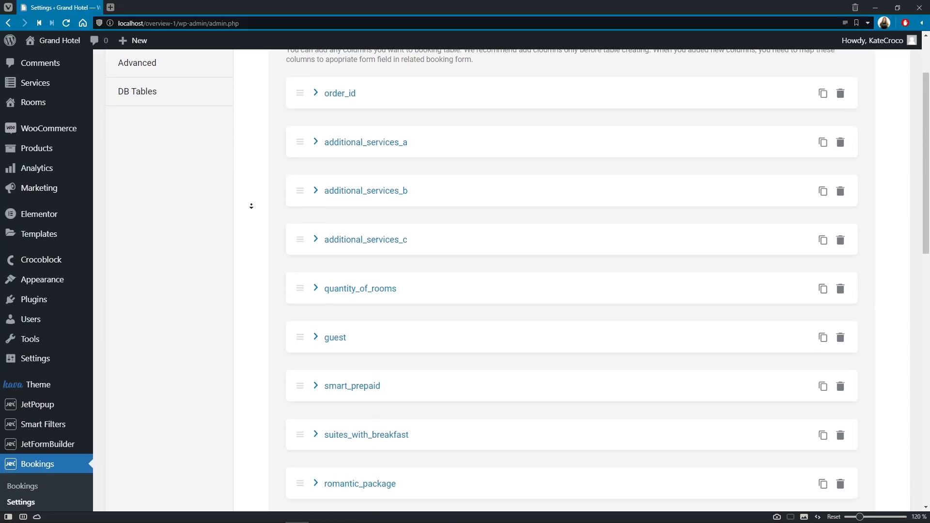
# Step: Open the Standart Room post in the editor from the Rooms list
pyautogui.scroll(-3)
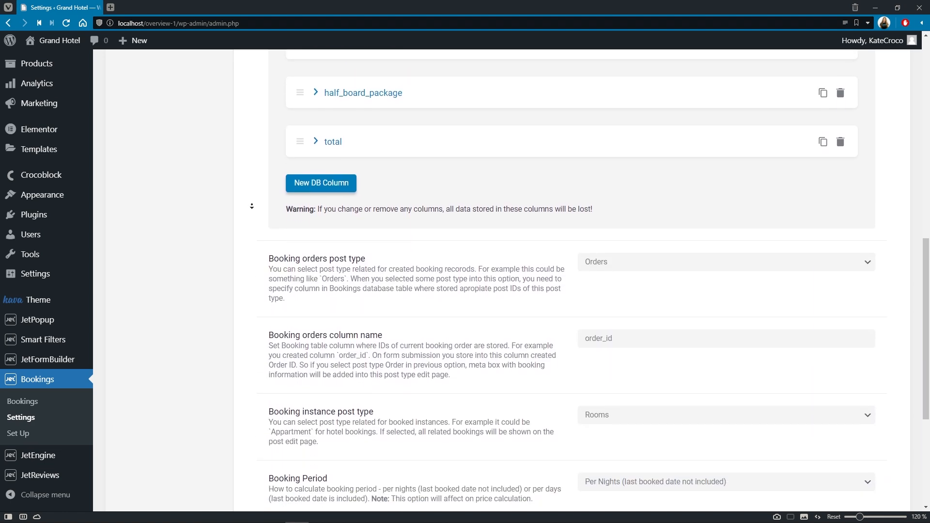
pyautogui.scroll(-3)
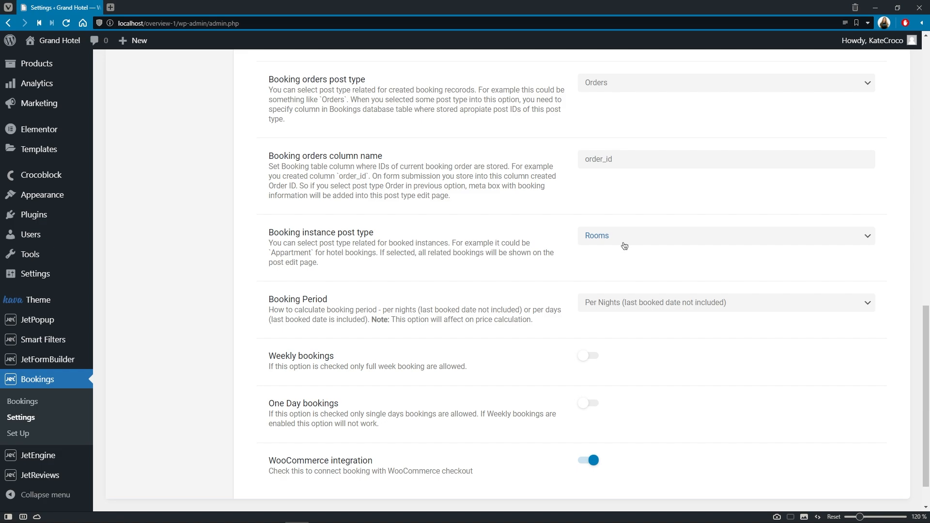
pyautogui.moveTo(623, 249)
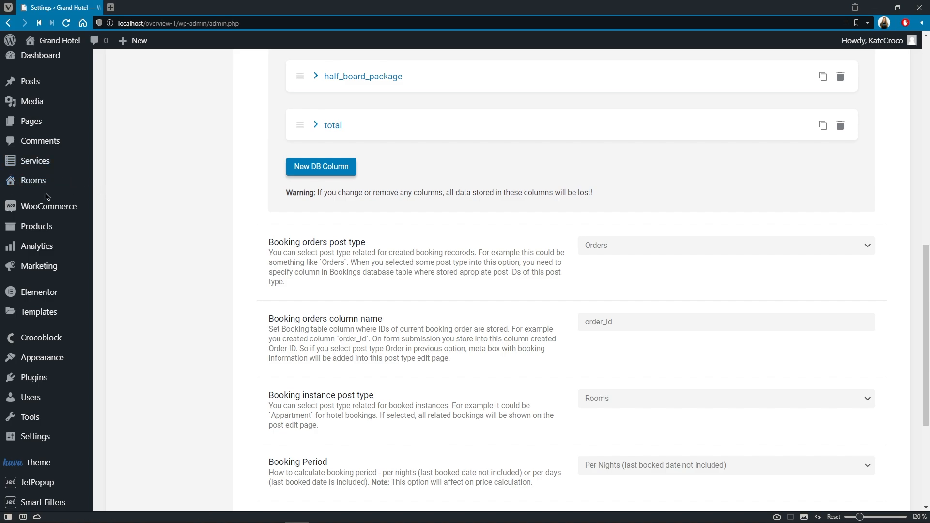
pyautogui.moveTo(34, 181)
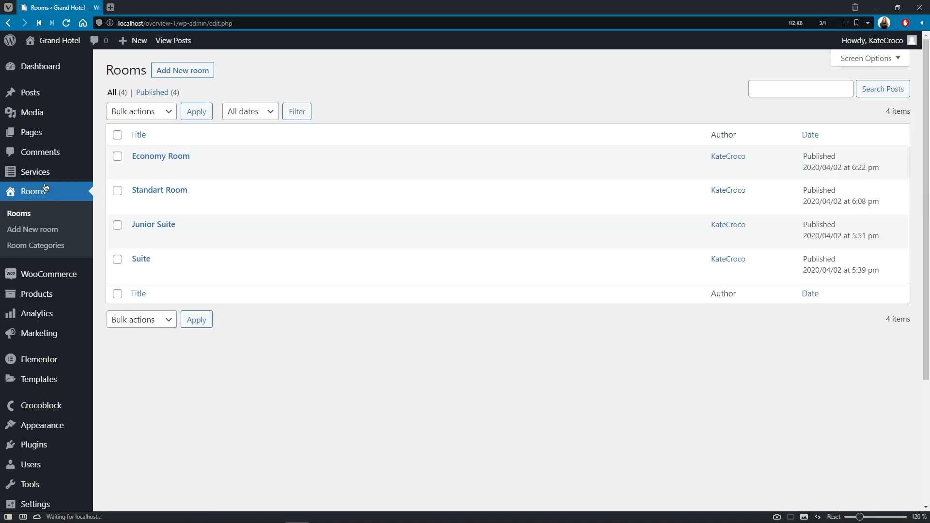
pyautogui.click(159, 189)
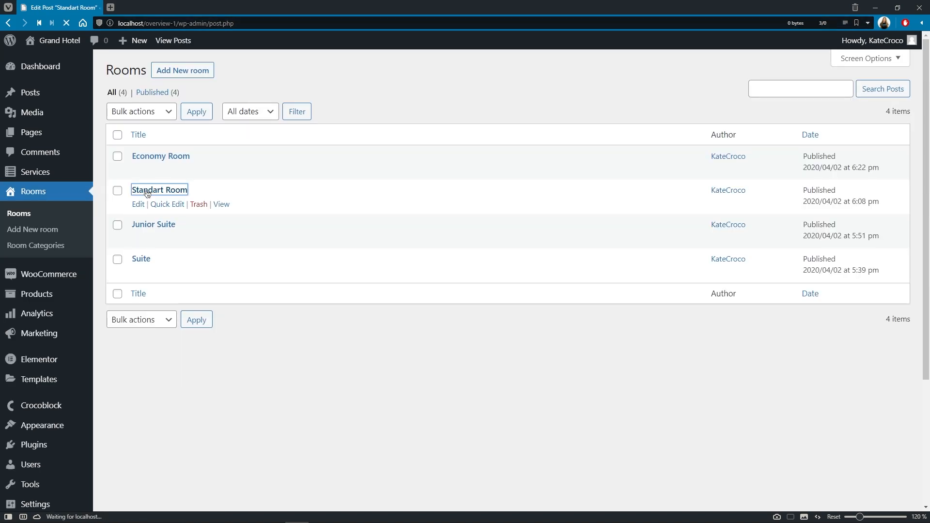
pyautogui.click(138, 205)
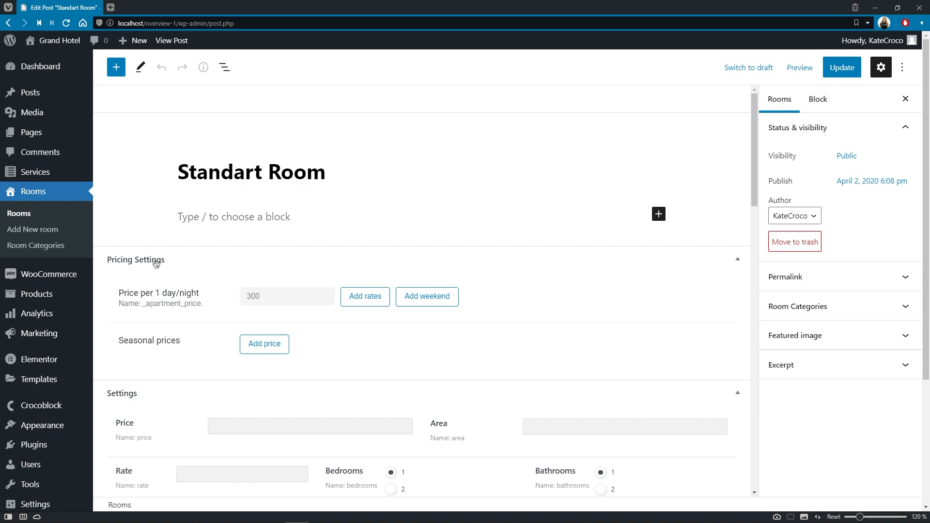
pyautogui.click(427, 296)
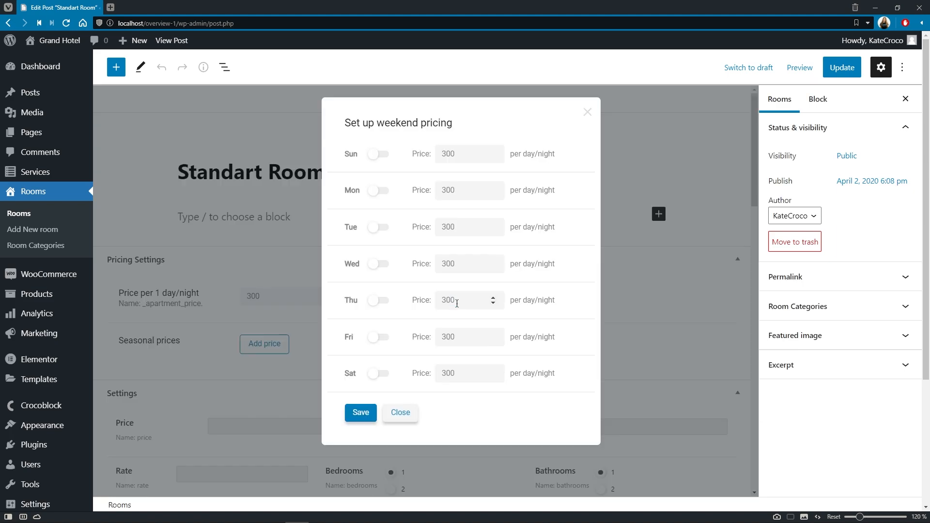
pyautogui.click(400, 412)
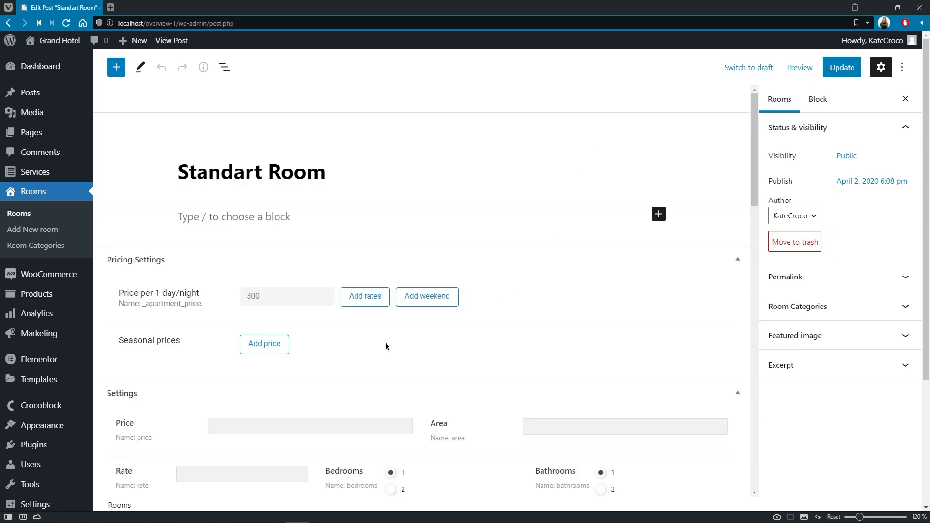
pyautogui.click(264, 344)
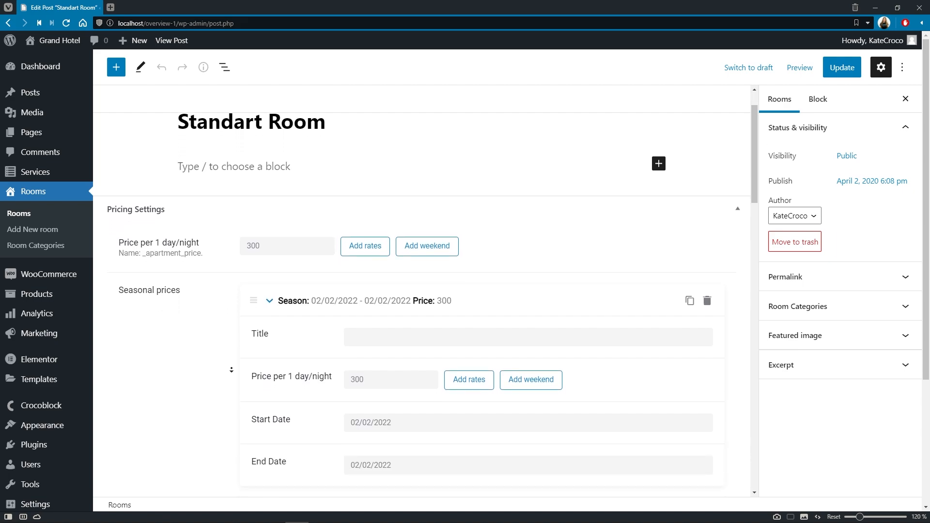
pyautogui.scroll(-3)
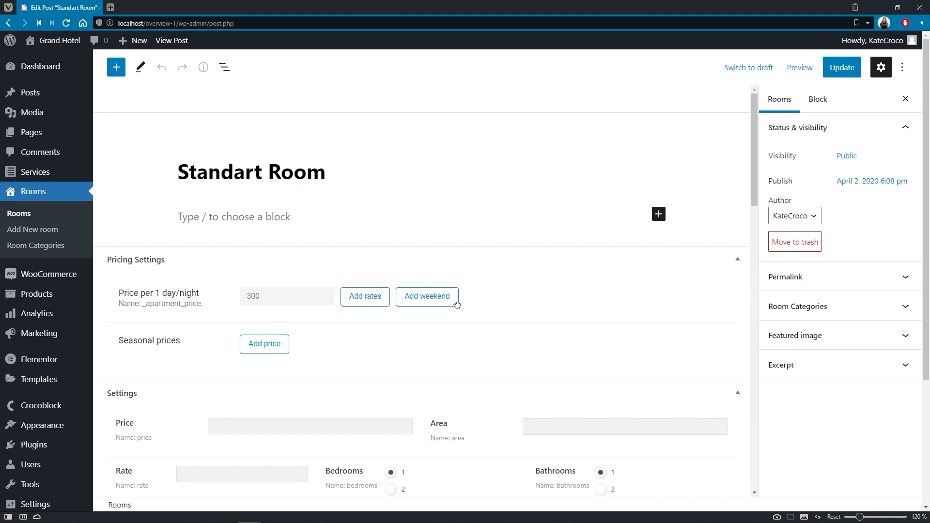
# Step: Enable weekend pricing for Saturday and Sunday with Sunday at 350, then update the room
pyautogui.click(426, 297)
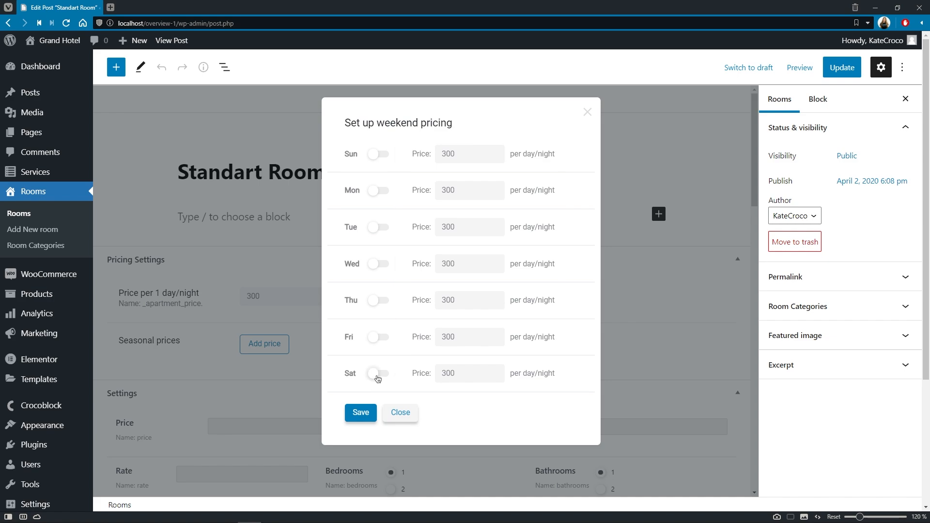
pyautogui.click(378, 373)
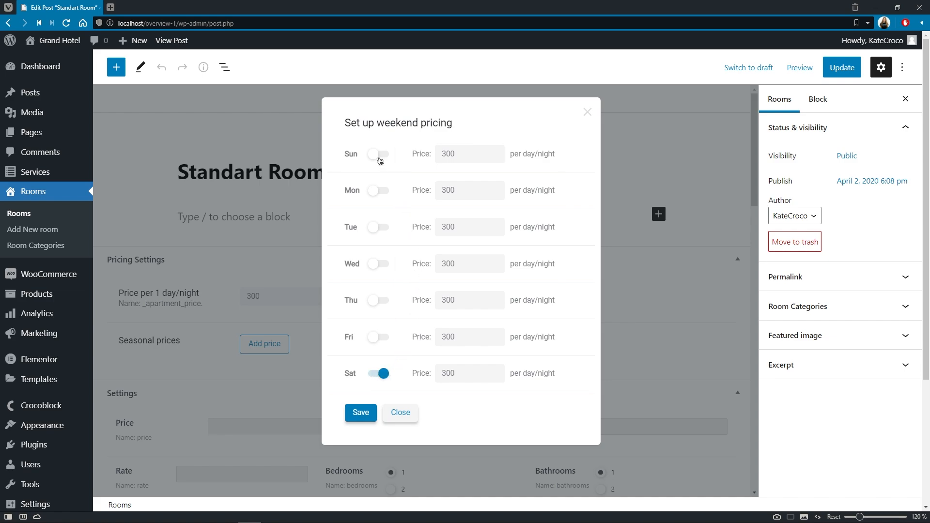
pyautogui.click(378, 154)
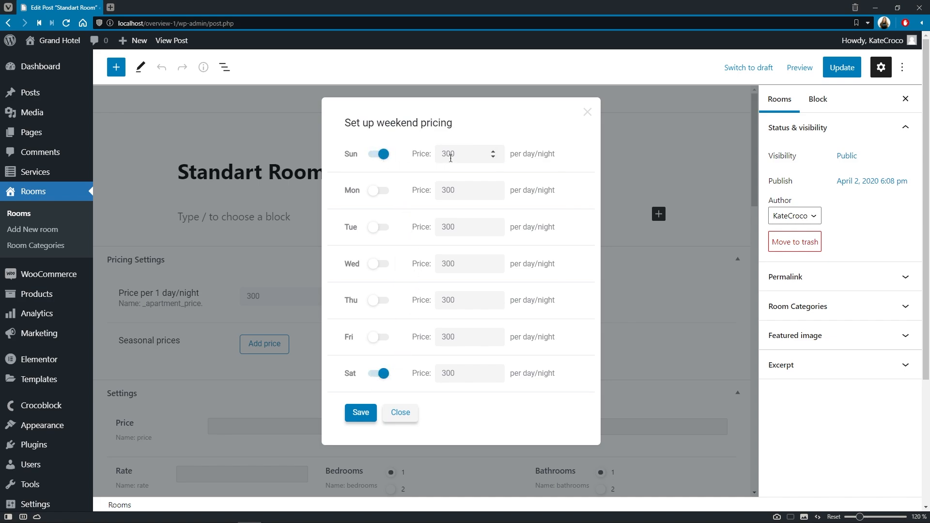
pyautogui.write('350')
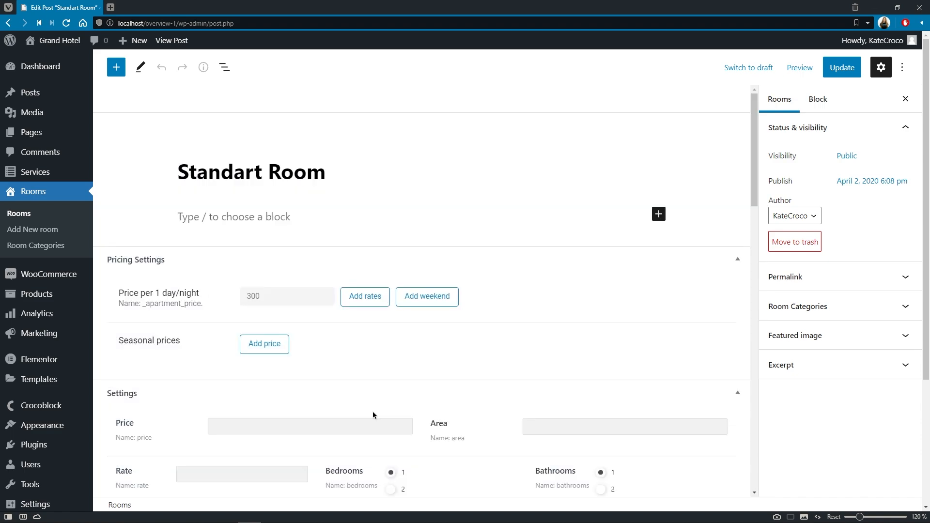
pyautogui.moveTo(381, 412)
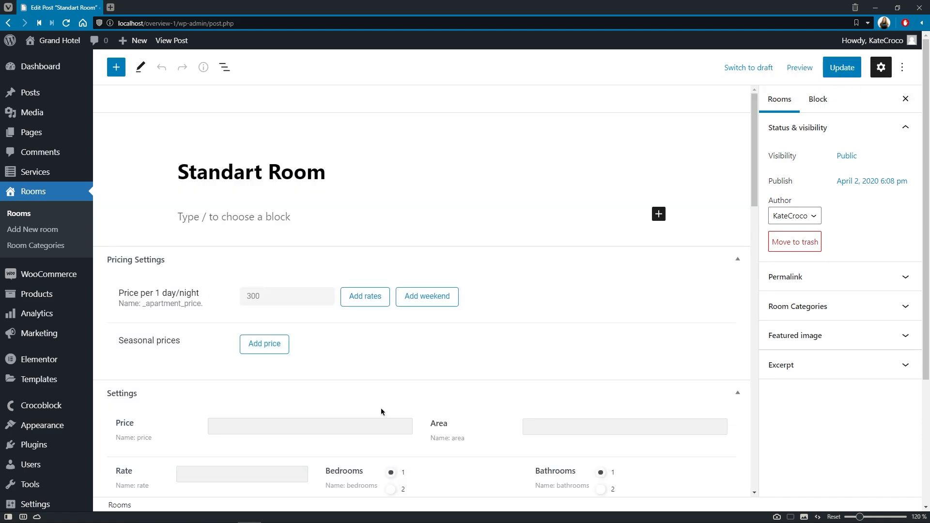
pyautogui.click(841, 67)
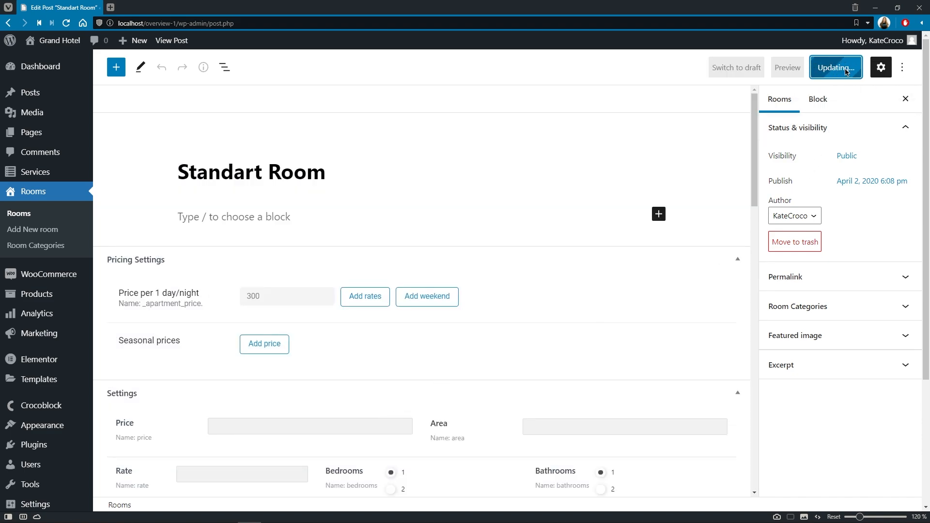
pyautogui.click(836, 67)
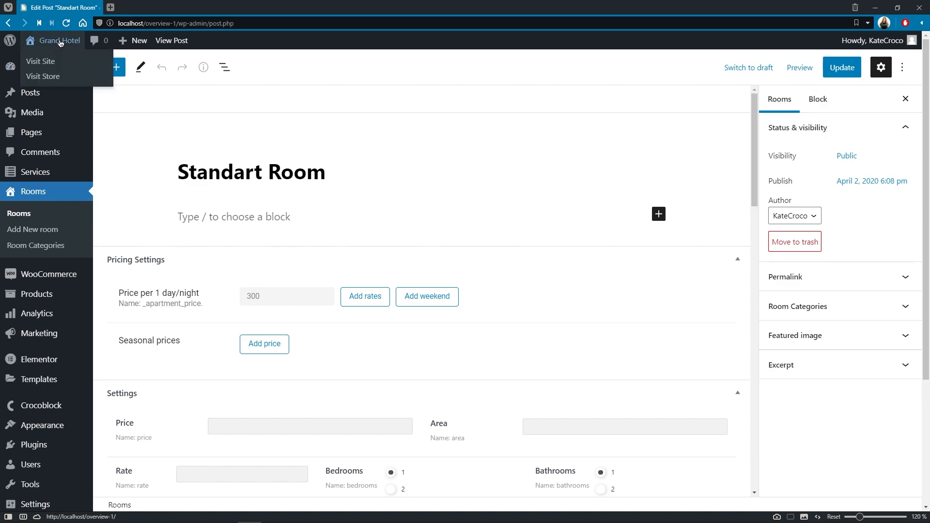
# Step: Visit the live Grand Hotel site and open the Standart Room details page under Rooms
pyautogui.click(40, 61)
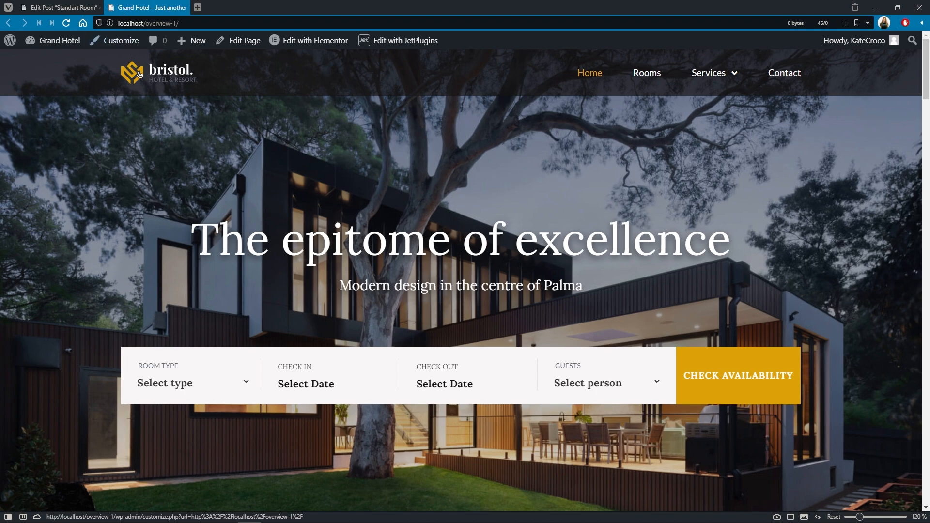
pyautogui.click(646, 73)
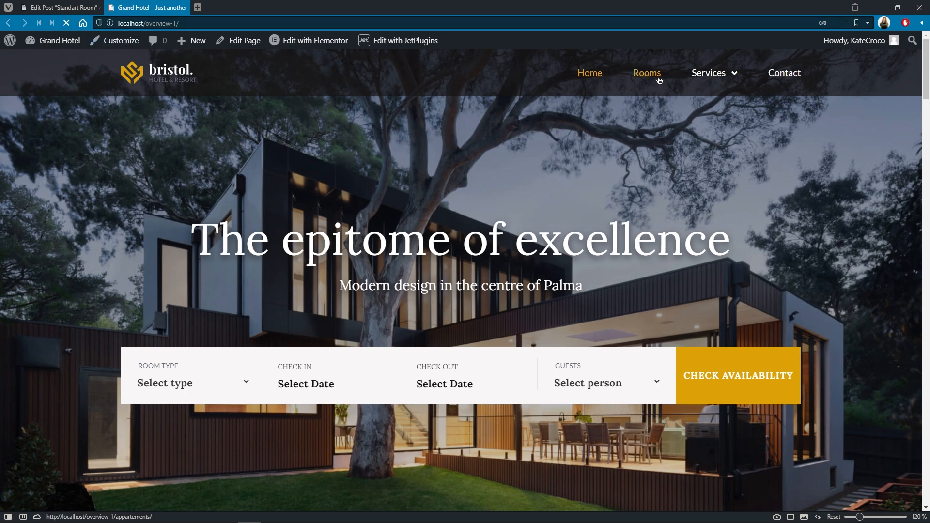
pyautogui.click(646, 73)
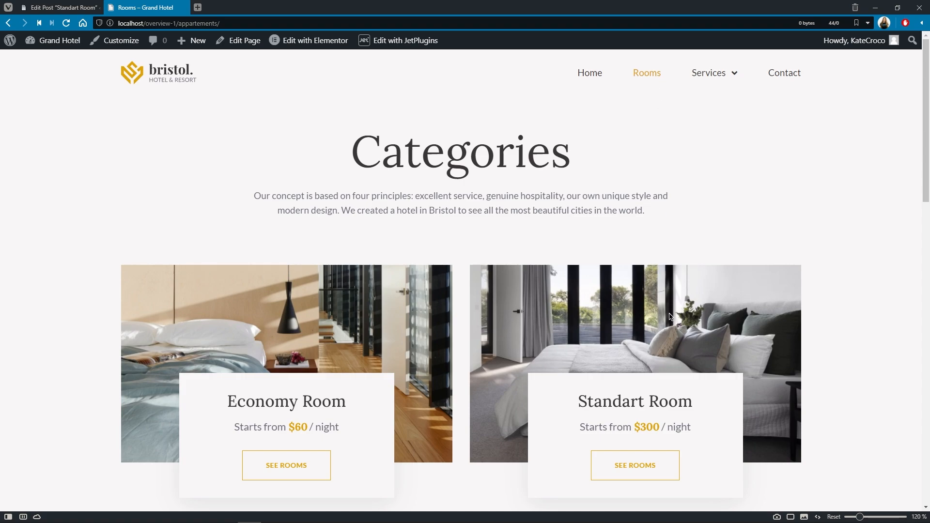
pyautogui.click(634, 465)
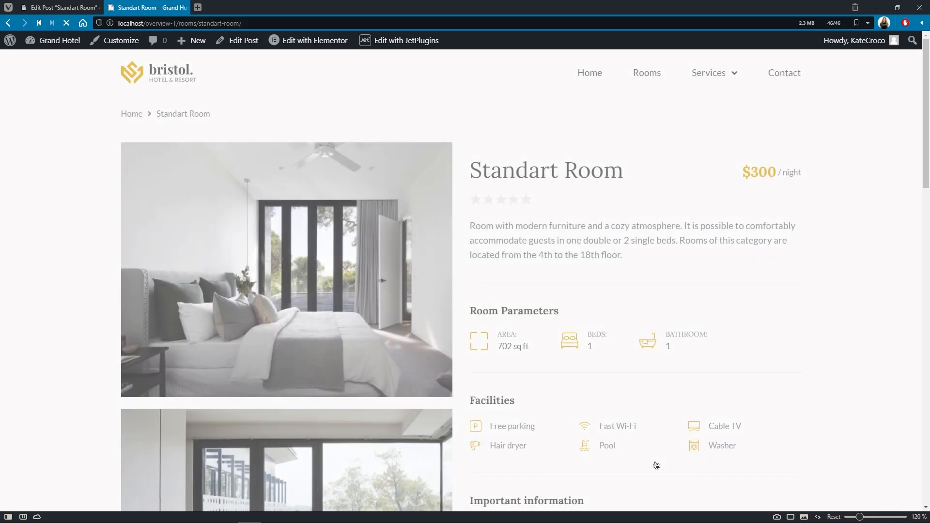
pyautogui.scroll(-3)
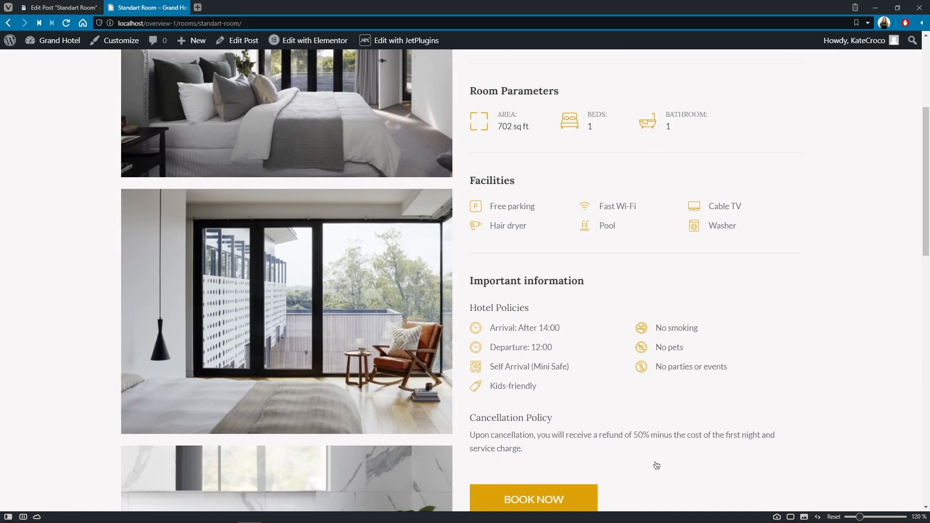
# Step: Start a Standart Room booking and set the stay to February 3–6
pyautogui.click(533, 499)
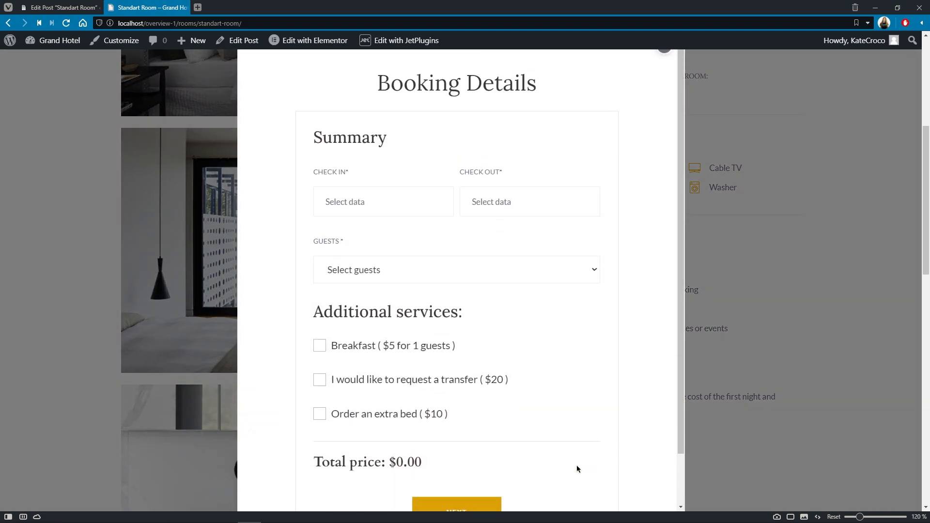
pyautogui.moveTo(469, 237)
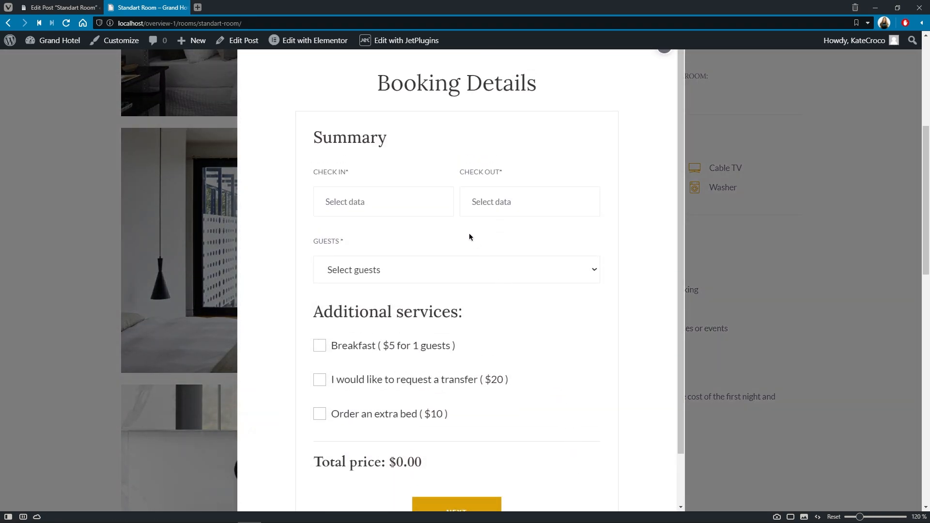
pyautogui.click(384, 202)
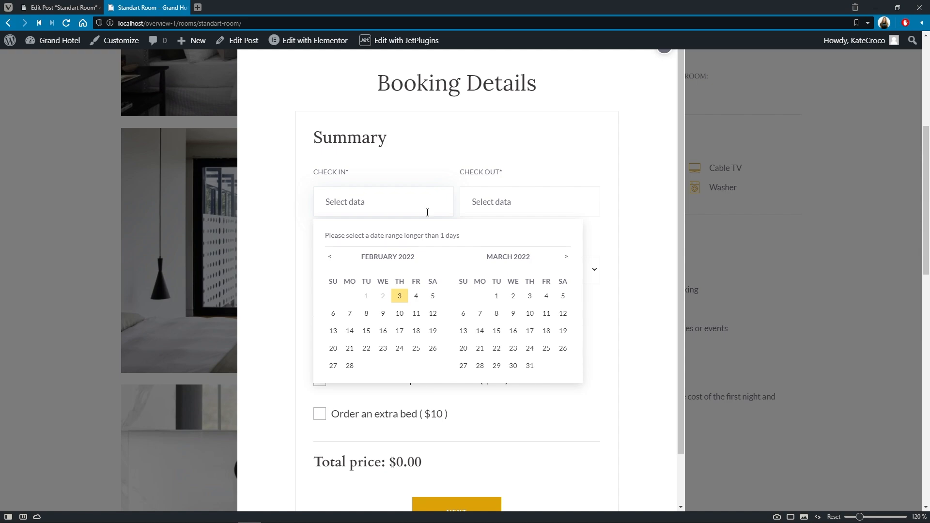
pyautogui.click(400, 295)
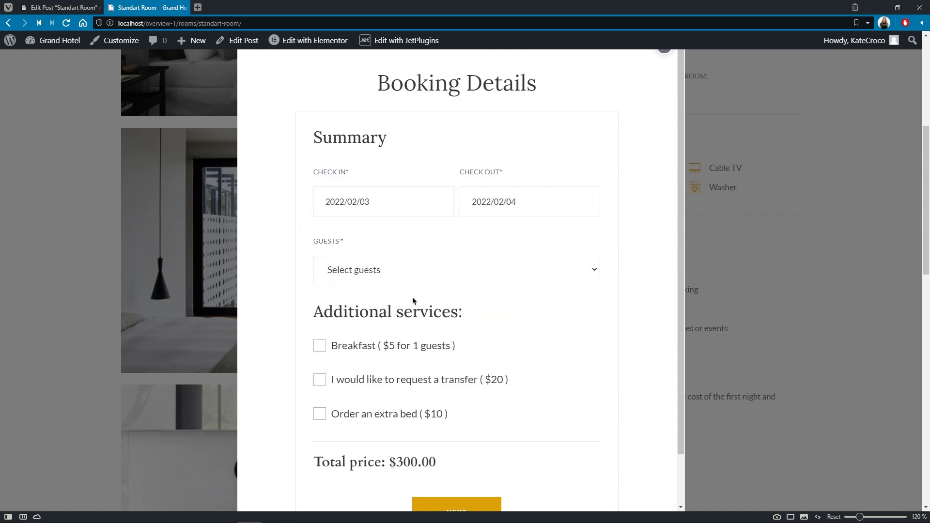
pyautogui.moveTo(404, 307)
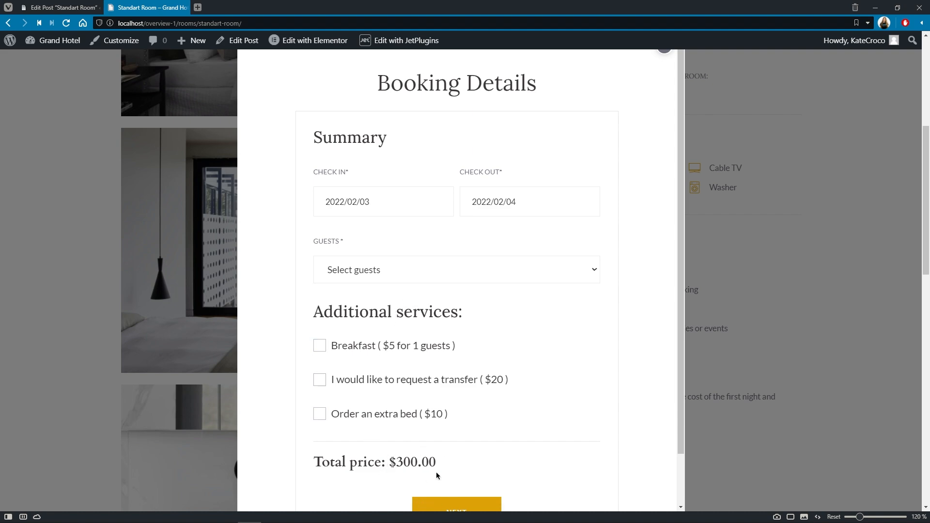
pyautogui.moveTo(446, 462)
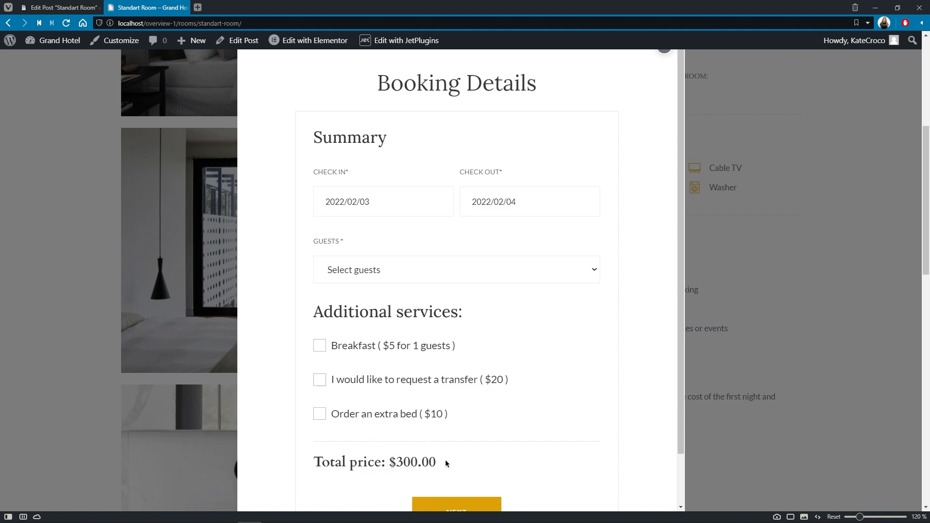
pyautogui.click(384, 201)
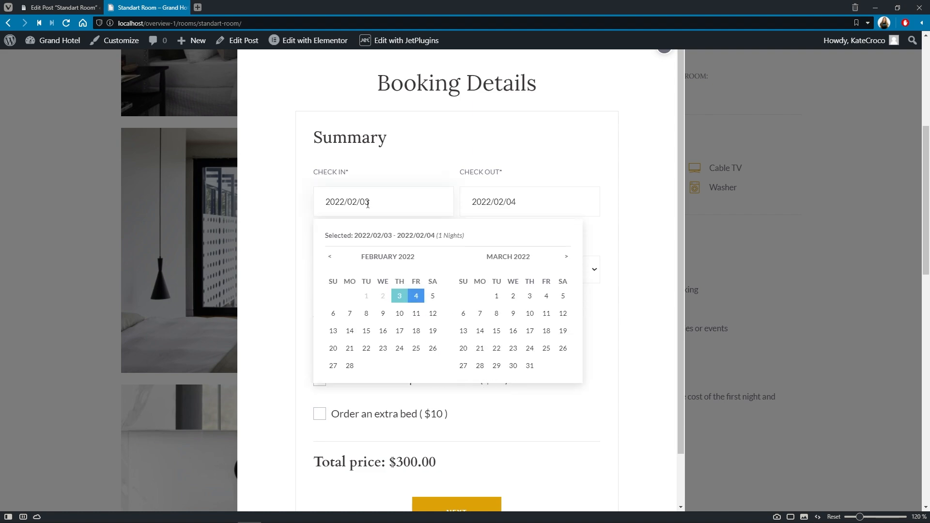
pyautogui.click(432, 296)
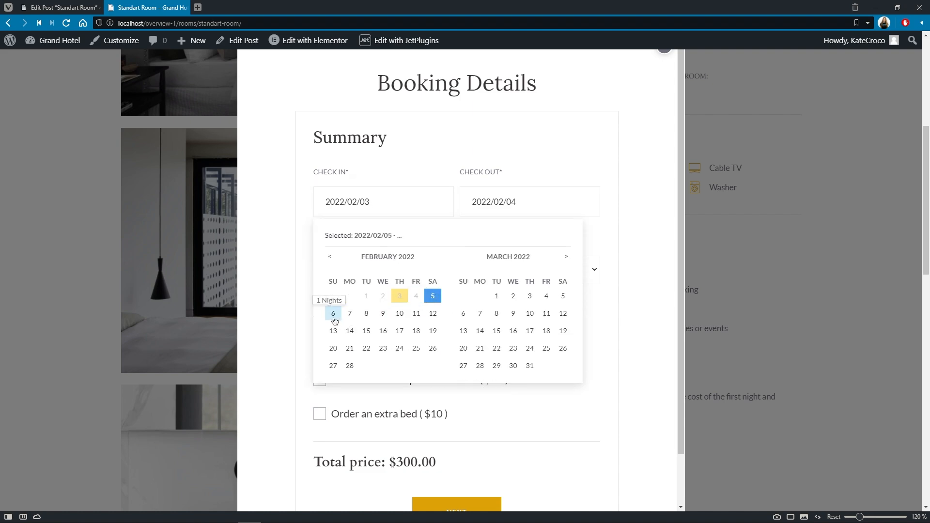
pyautogui.click(333, 313)
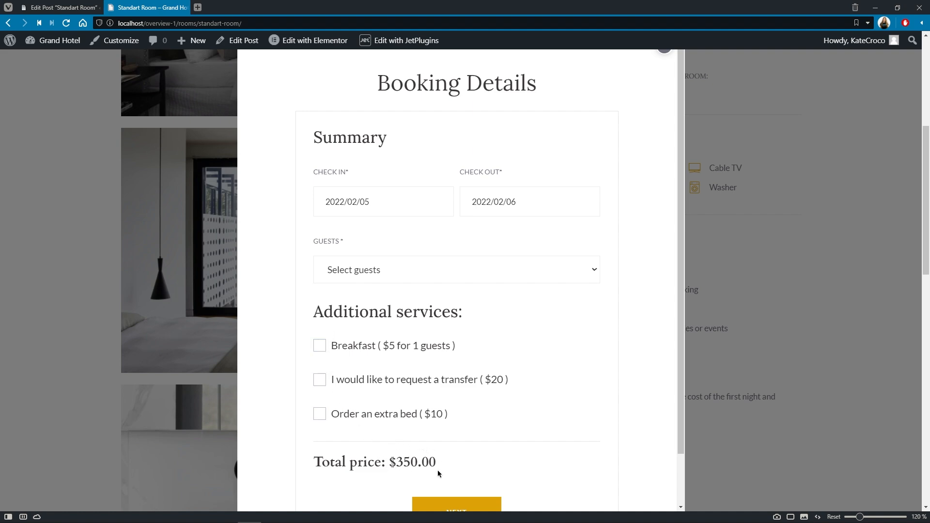
pyautogui.moveTo(426, 451)
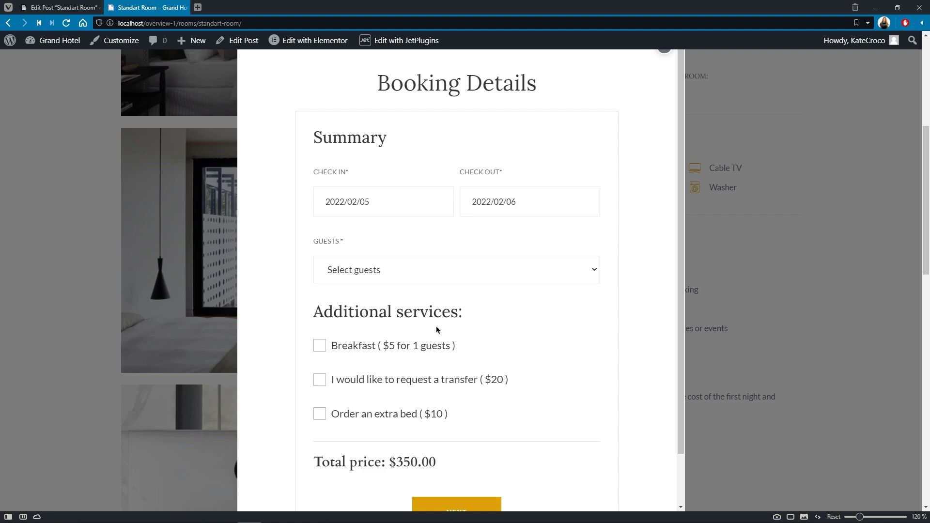
pyautogui.click(384, 202)
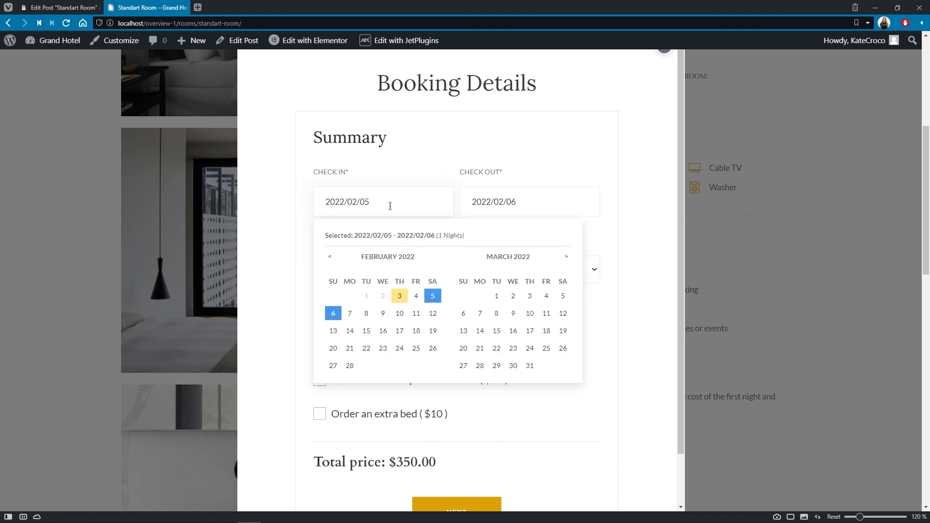
pyautogui.click(399, 296)
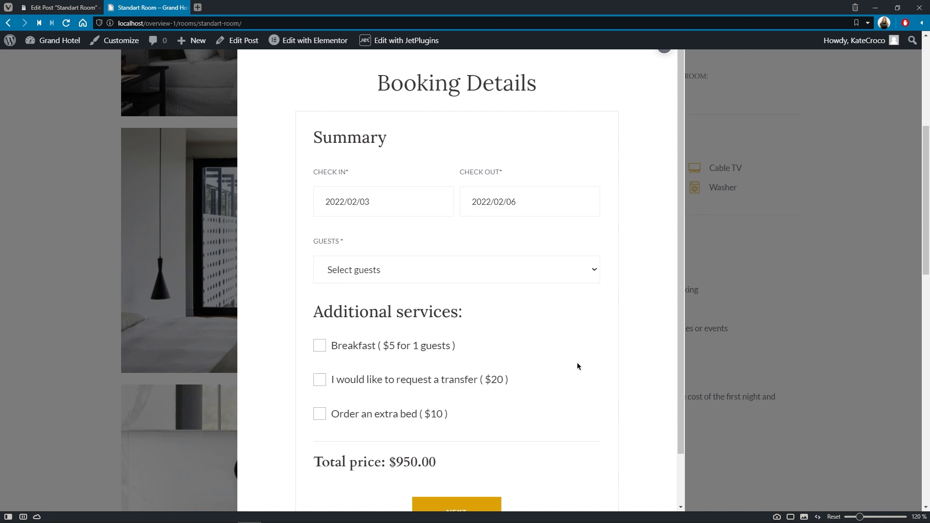
# Step: Choose 1 guest with transfer and half board, fill phone (567) 3, and proceed to checkout at $1060.00
pyautogui.click(457, 269)
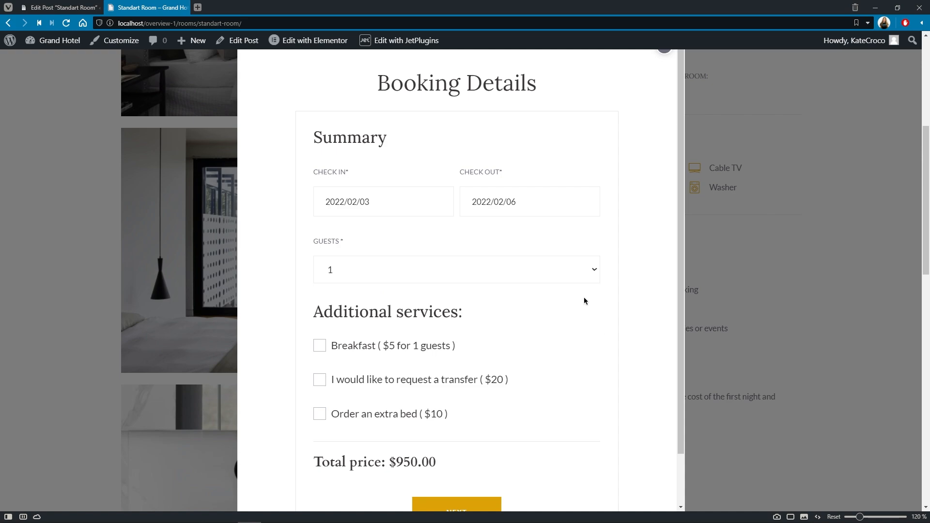
pyautogui.click(319, 380)
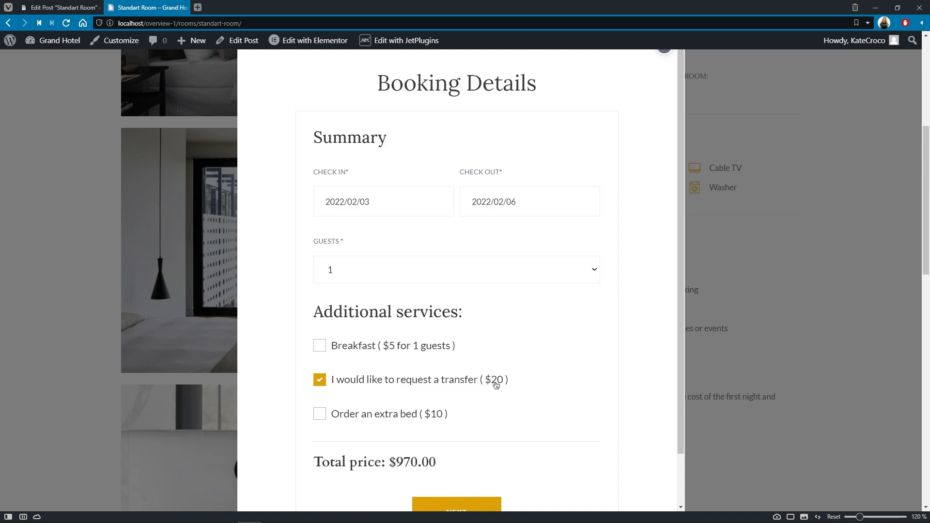
pyautogui.scroll(-3)
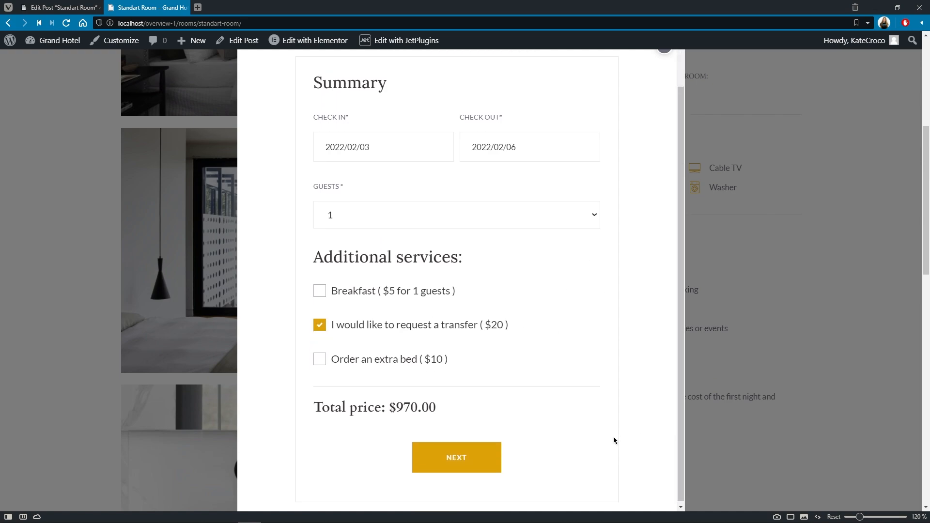
pyautogui.click(456, 457)
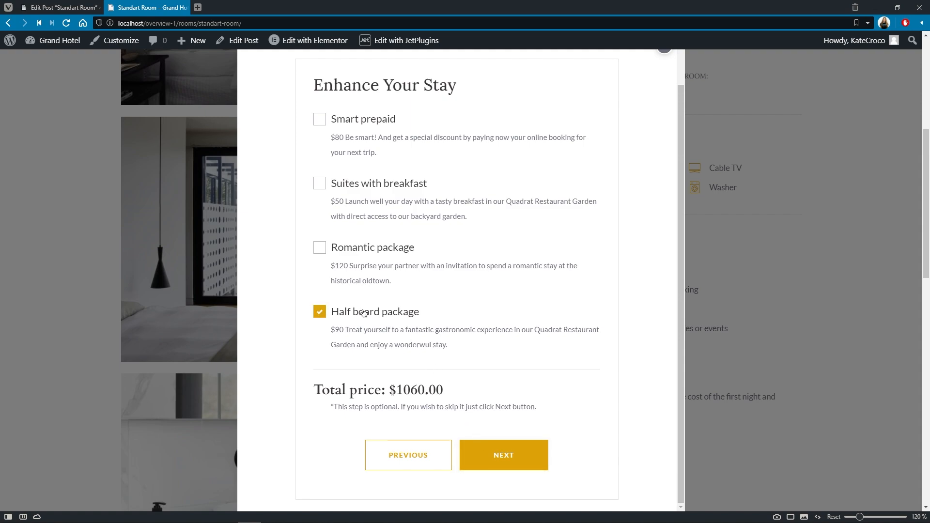
pyautogui.click(503, 455)
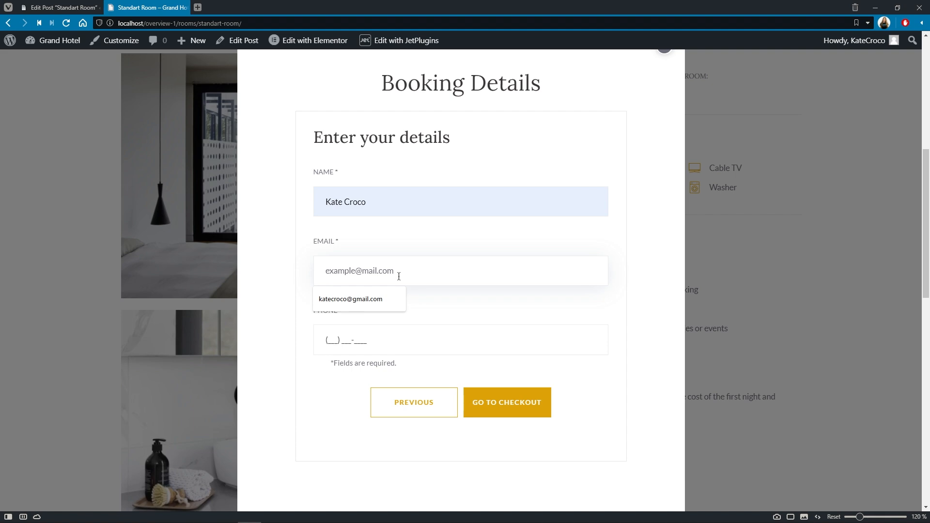
pyautogui.write('(567) 356-7835')
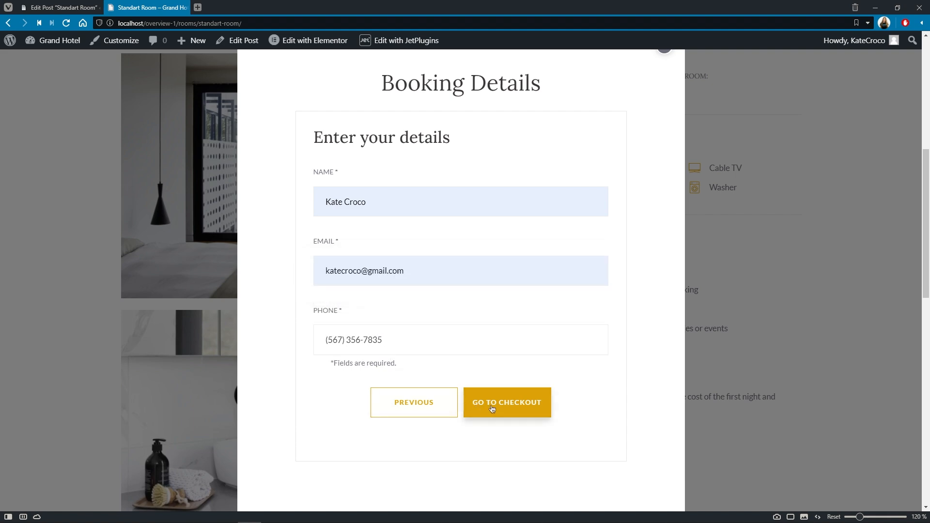
pyautogui.click(507, 402)
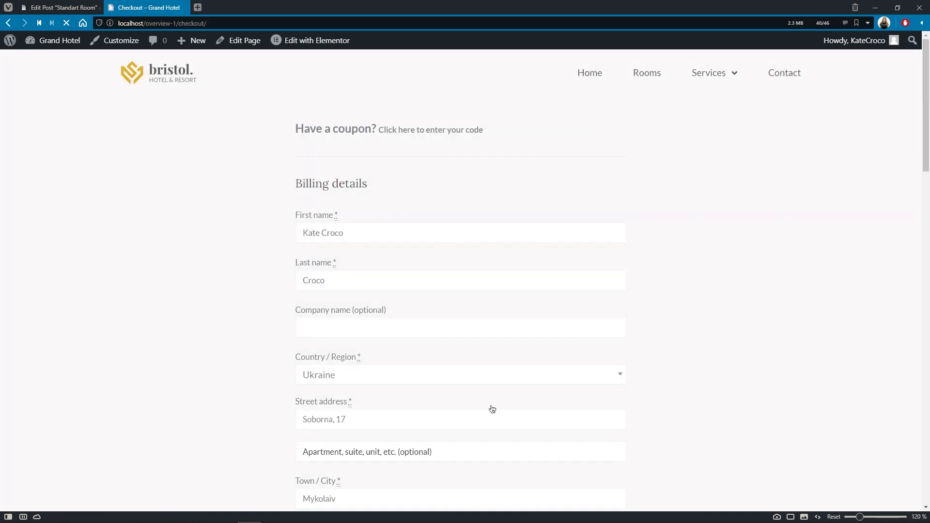
# Step: Review the checkout and set payment to cash on delivery for the $1,060.00 order
pyautogui.scroll(-3)
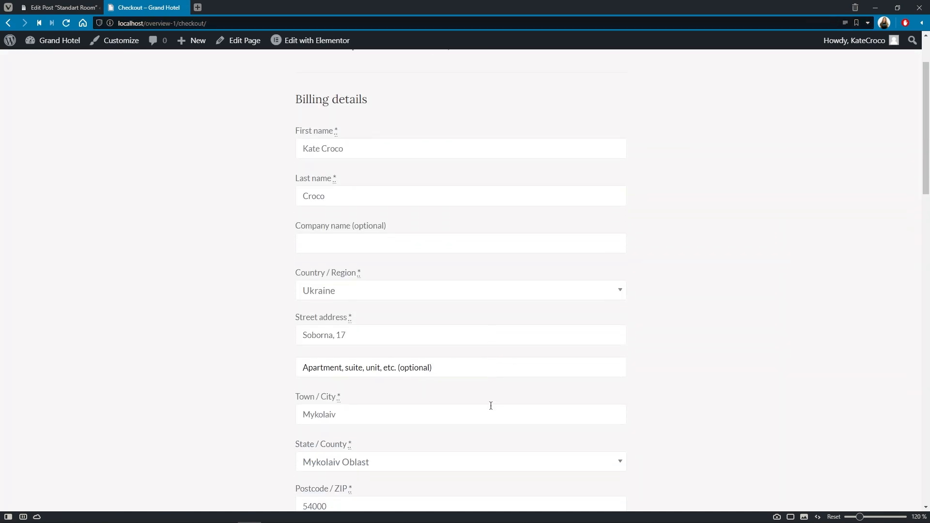
pyautogui.scroll(-3)
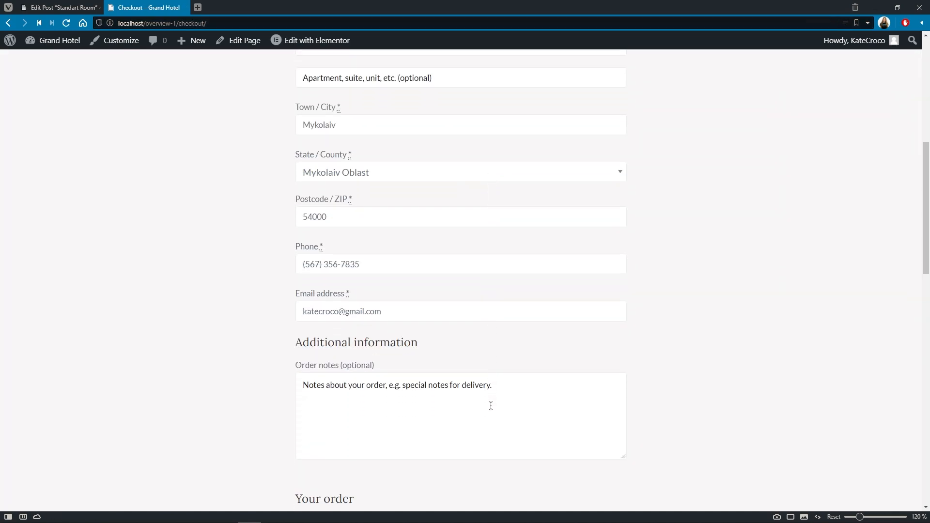
pyautogui.scroll(-3)
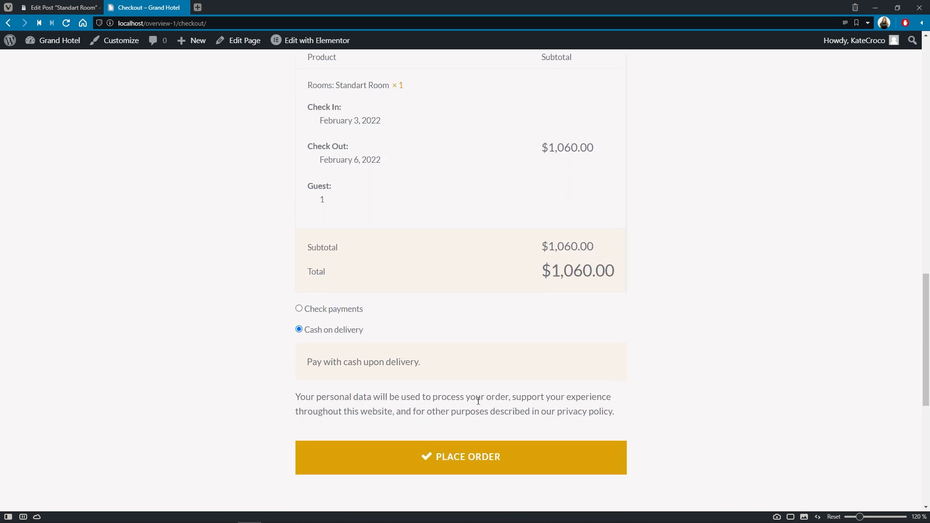
pyautogui.click(299, 309)
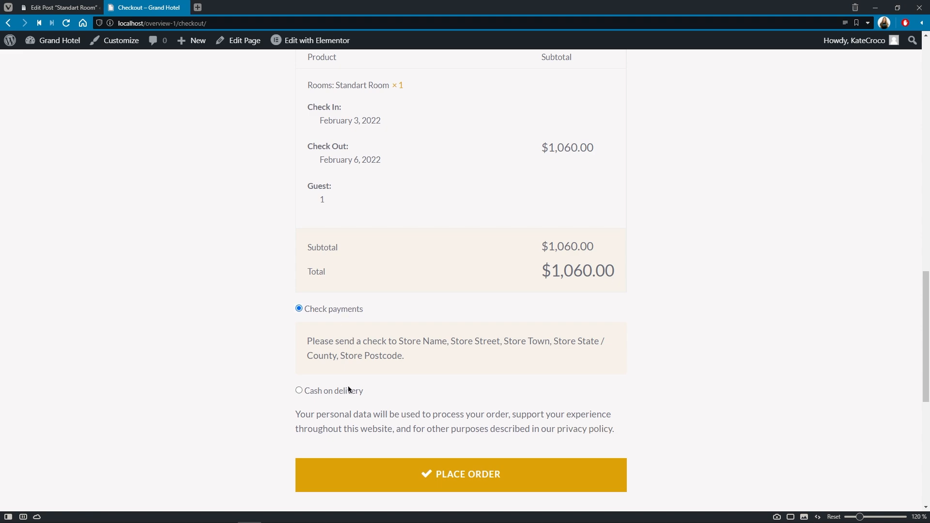
pyautogui.click(460, 474)
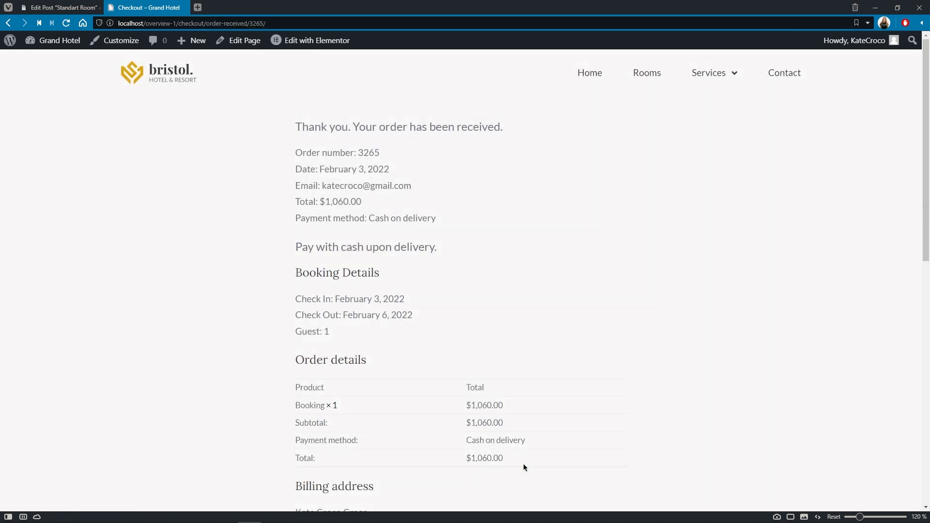
# Step: Return to the Single Page Booking form in the JetForm editor
pyautogui.click(59, 7)
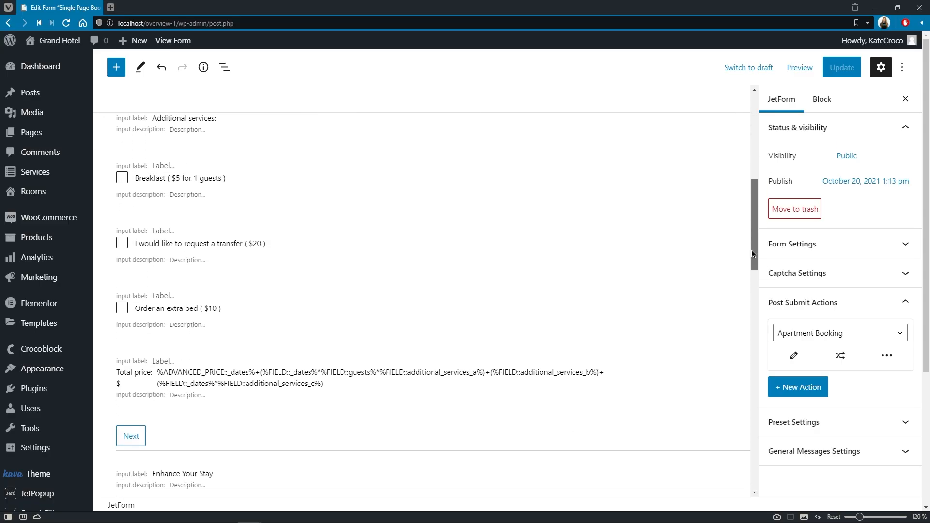
# Step: Inspect the total price calculated field's ADVANCED_PRICE formula
pyautogui.scroll(-3)
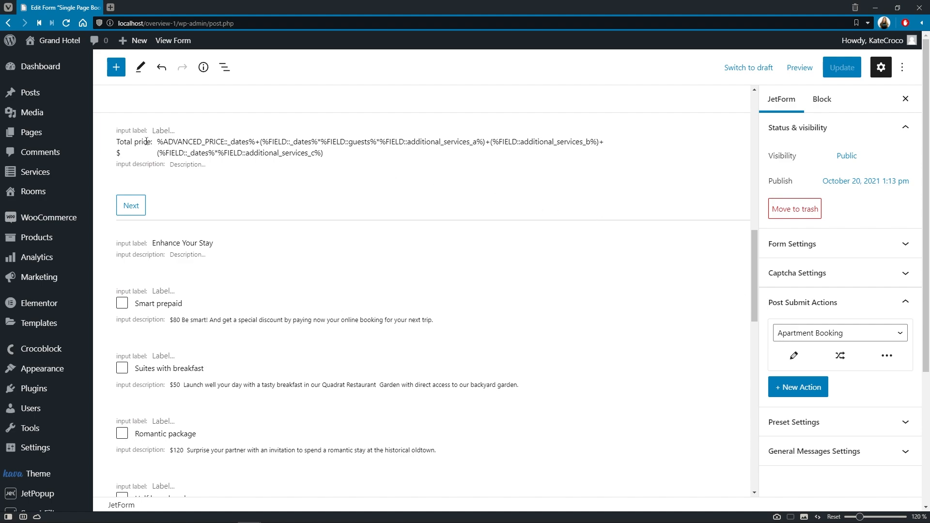
pyautogui.click(237, 142)
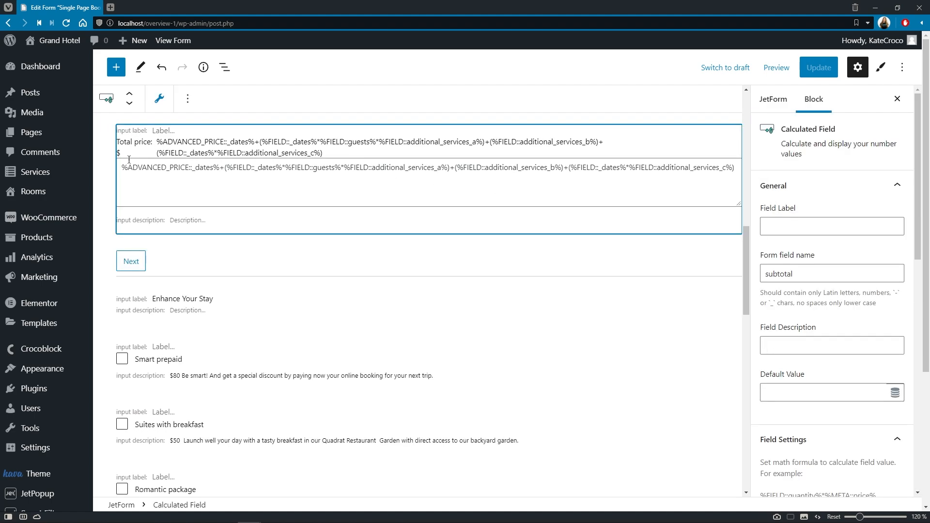
pyautogui.doubleClick(169, 167)
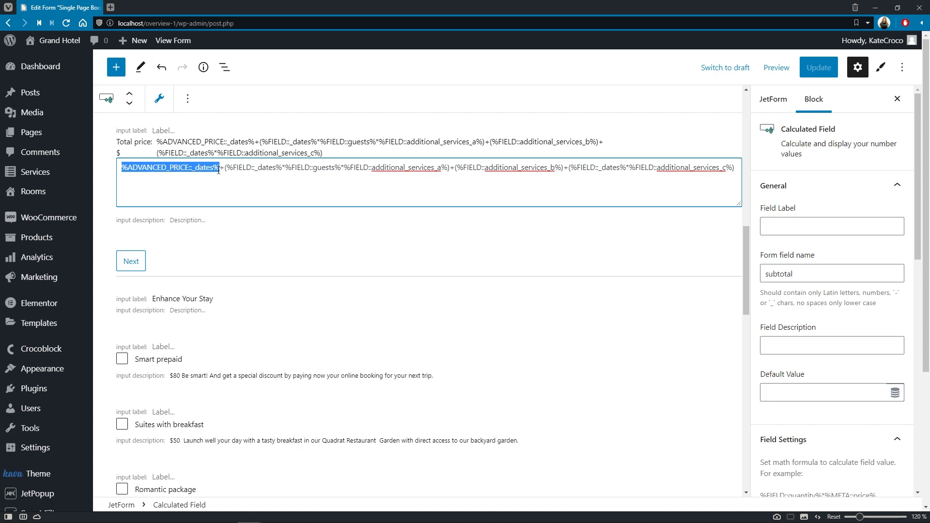
pyautogui.click(221, 168)
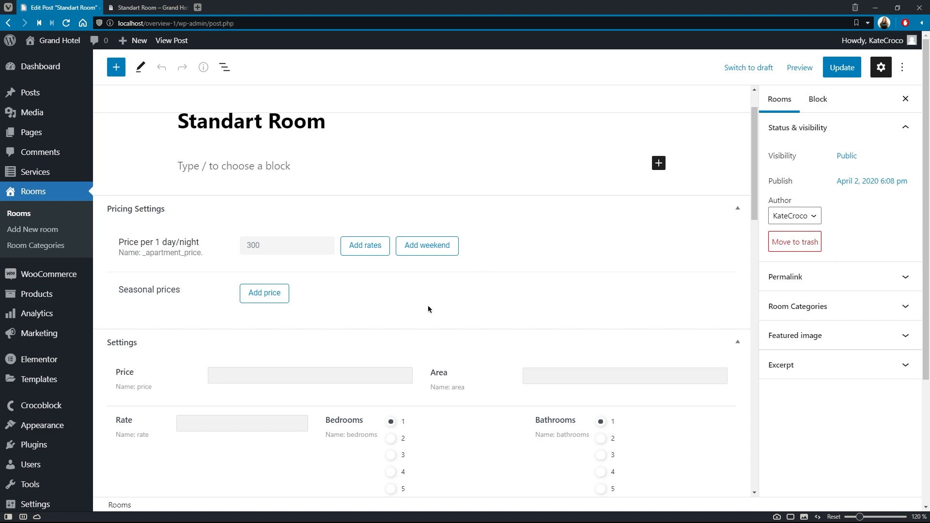
pyautogui.click(264, 293)
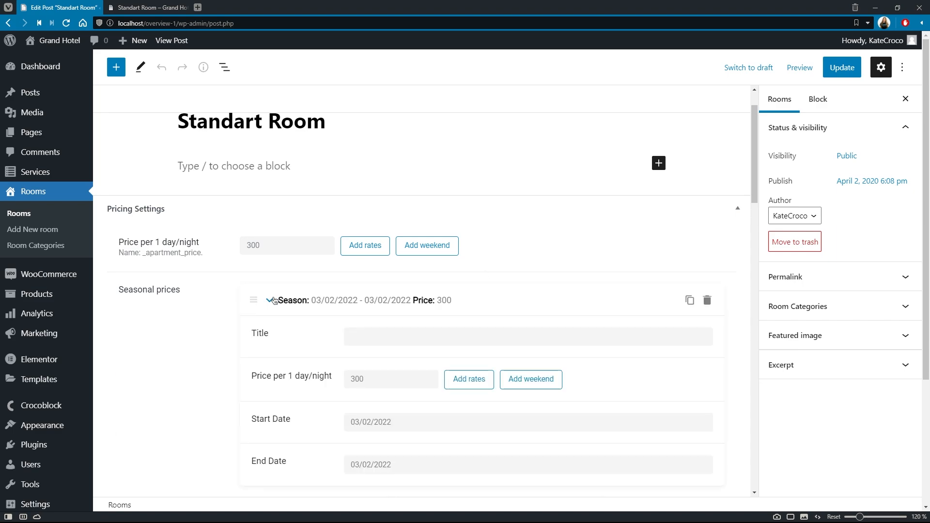
pyautogui.scroll(-3)
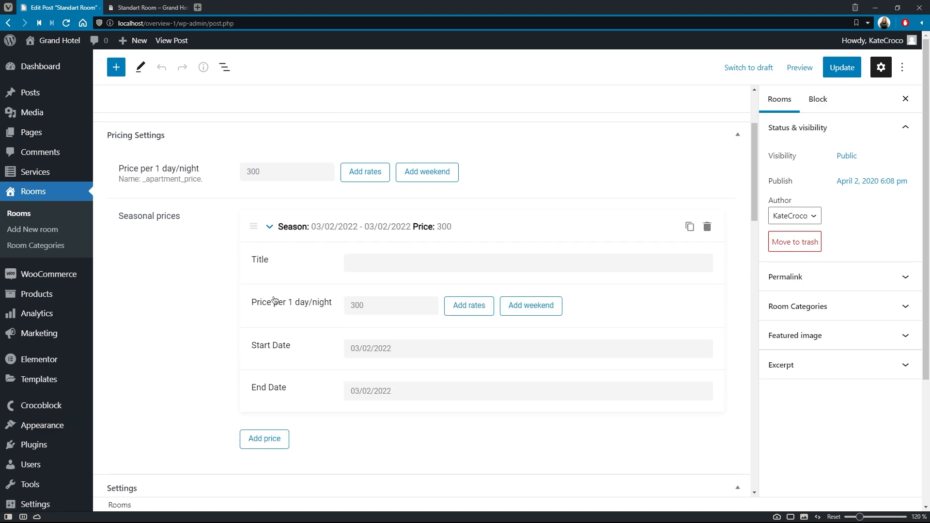
pyautogui.scroll(-3)
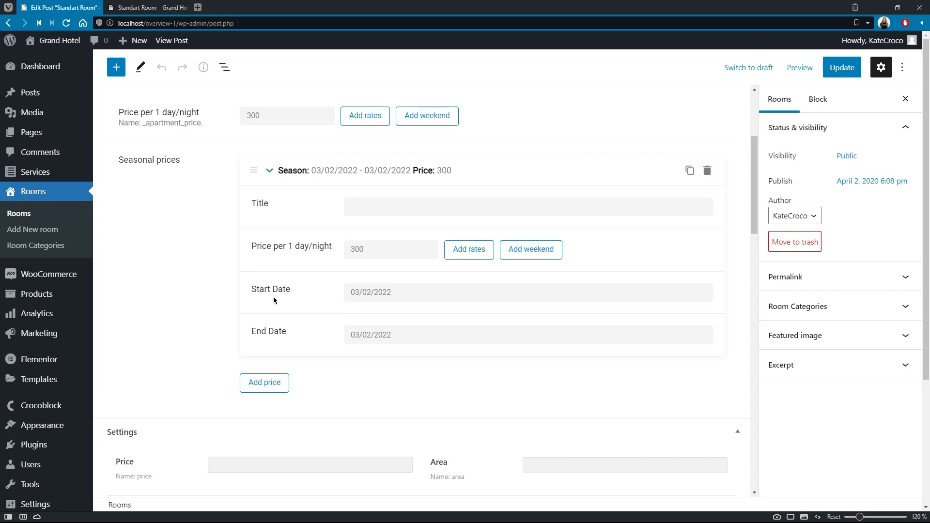
pyautogui.moveTo(304, 302)
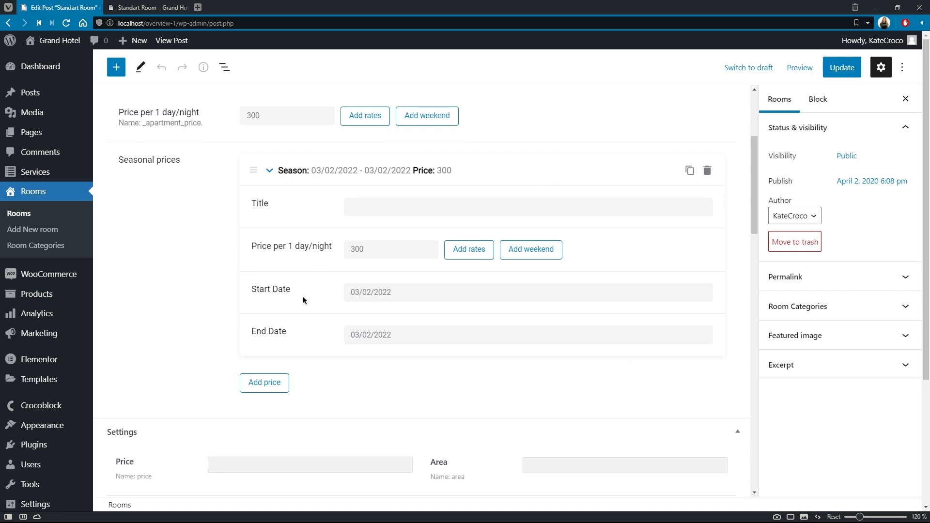
pyautogui.moveTo(531, 249)
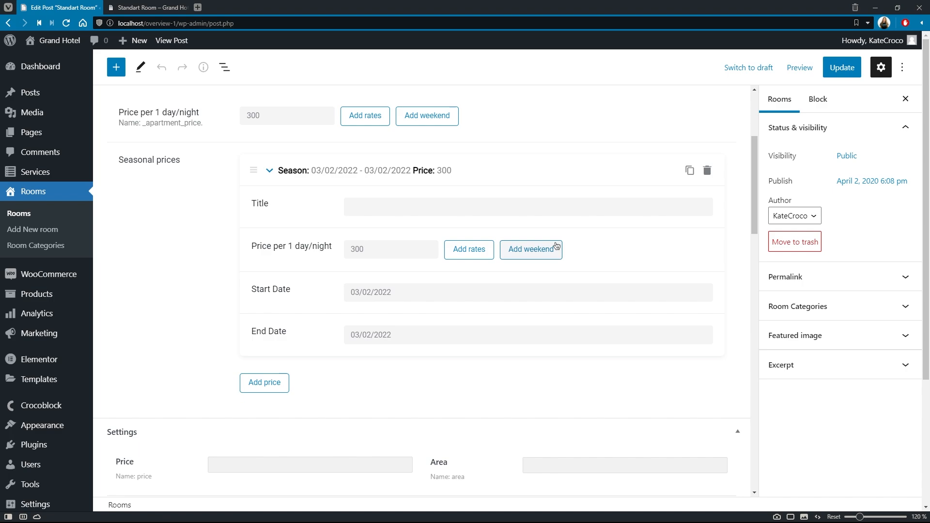
pyautogui.moveTo(264, 383)
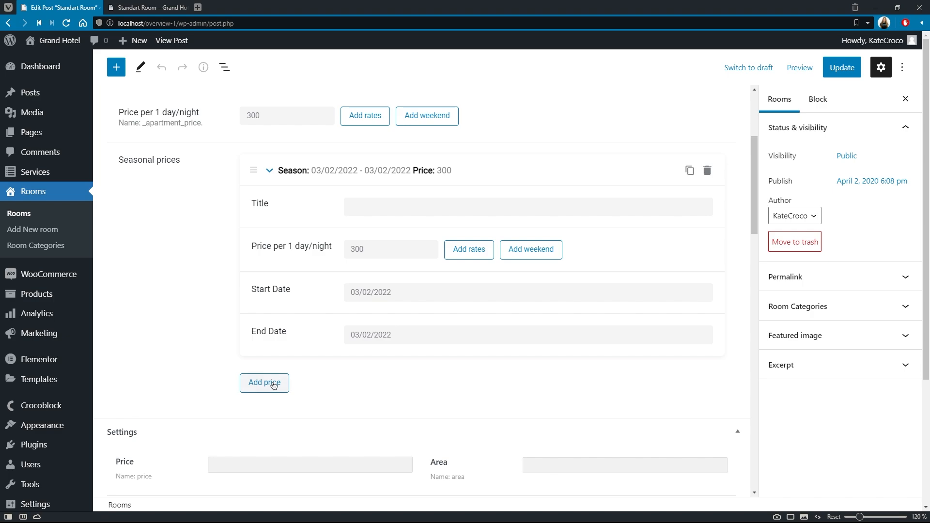
pyautogui.click(264, 383)
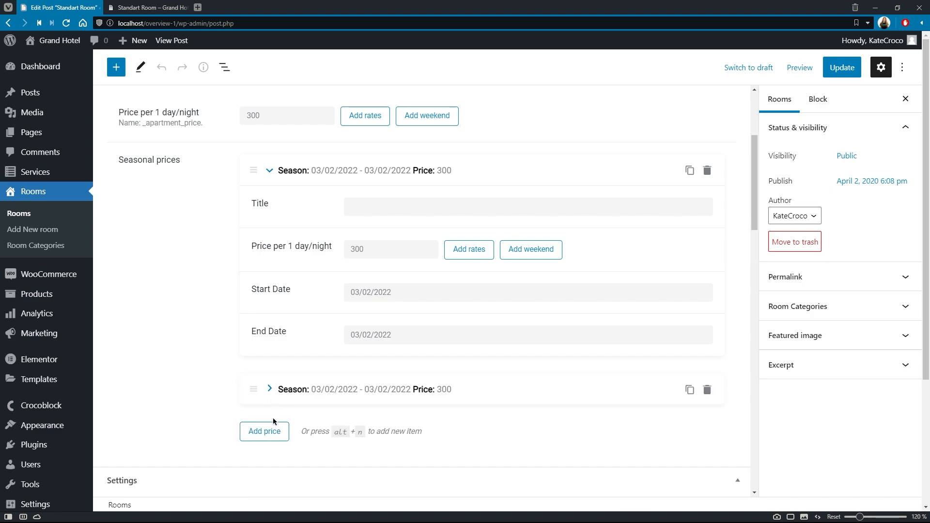
pyautogui.click(263, 431)
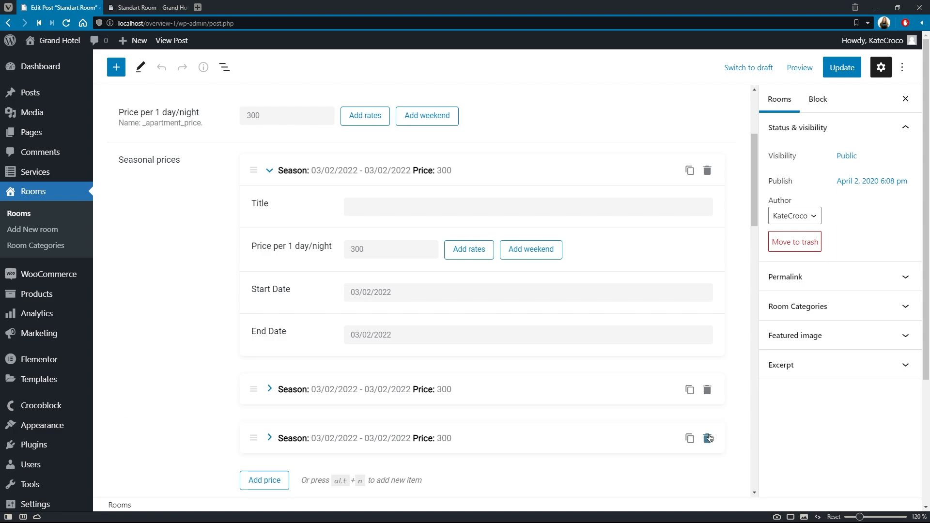
pyautogui.click(708, 438)
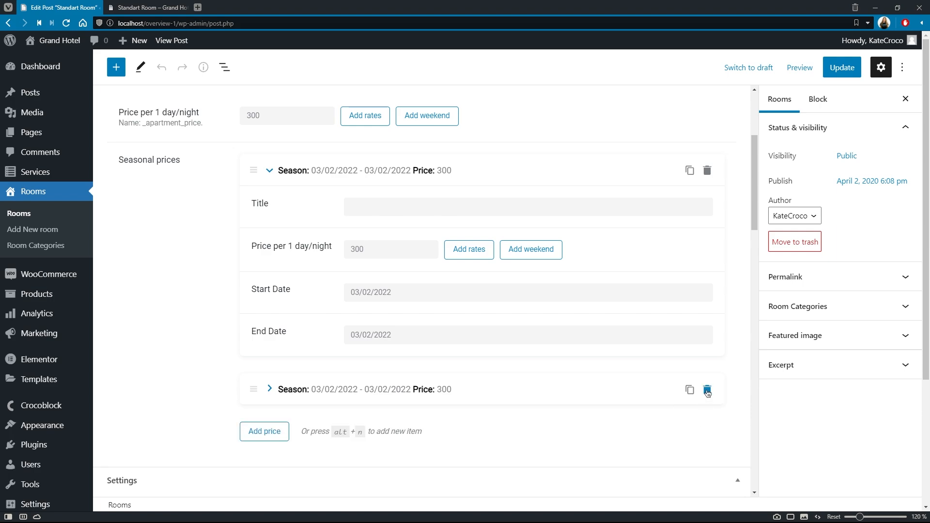
pyautogui.click(707, 391)
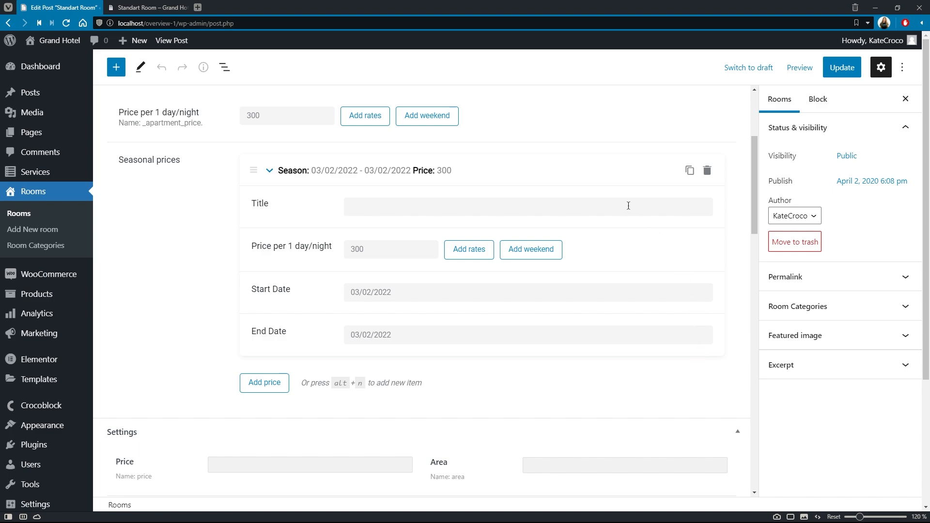
# Step: Title the seasonal entry High Season at 350 per night and begin its weekend pricing
pyautogui.write('High Season')
pyautogui.write('350')
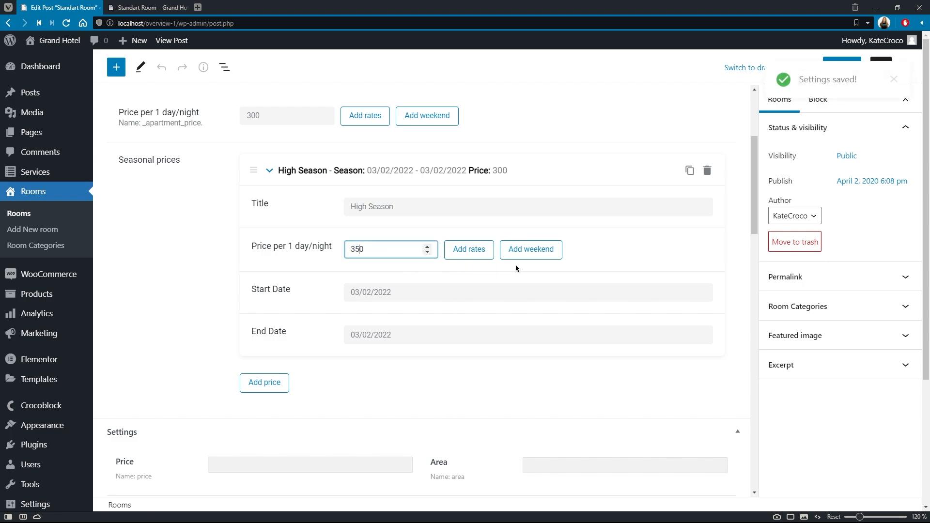
pyautogui.click(530, 249)
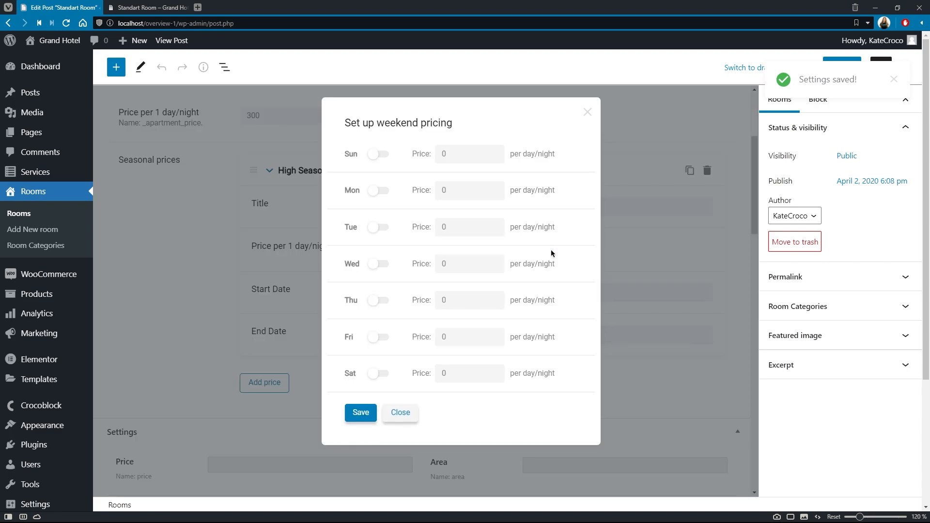
# Step: Give High Season Saturday and Sunday weekend prices of 370 and save them
pyautogui.write('37')
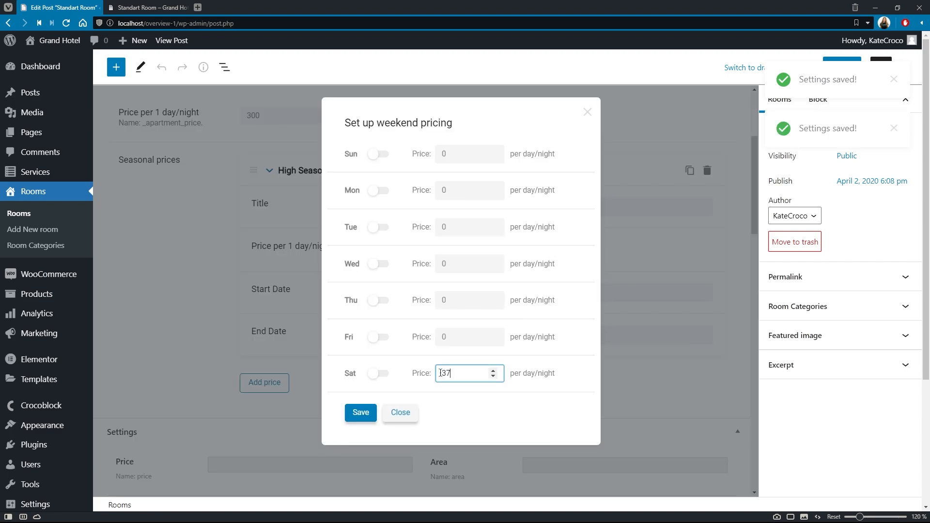
pyautogui.click(378, 374)
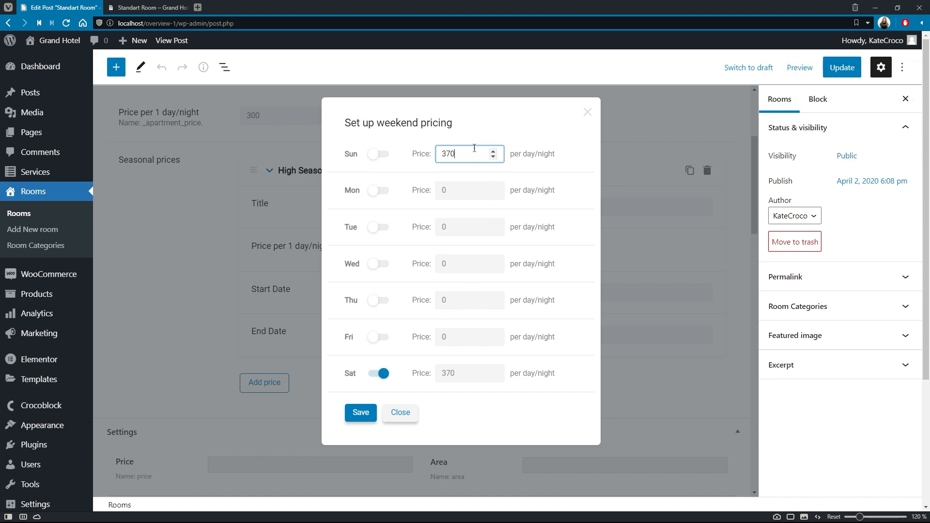
pyautogui.click(378, 154)
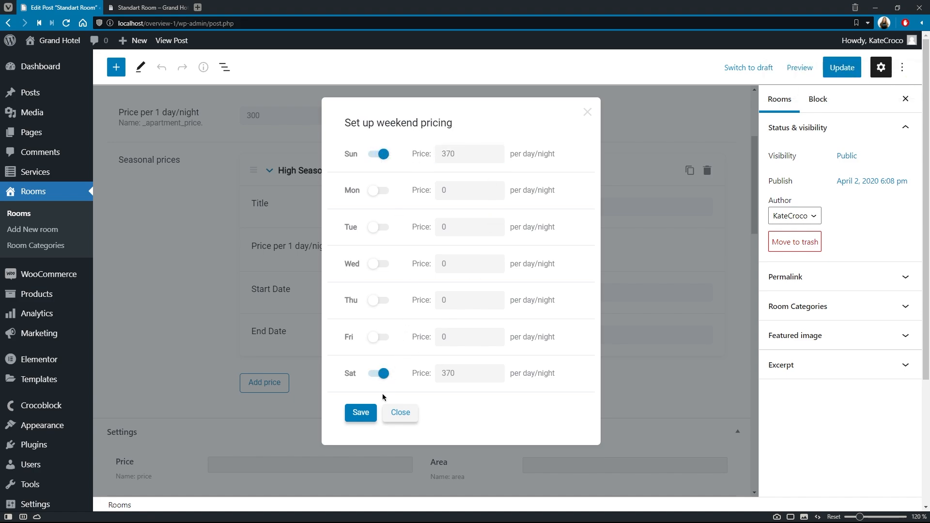
pyautogui.click(360, 413)
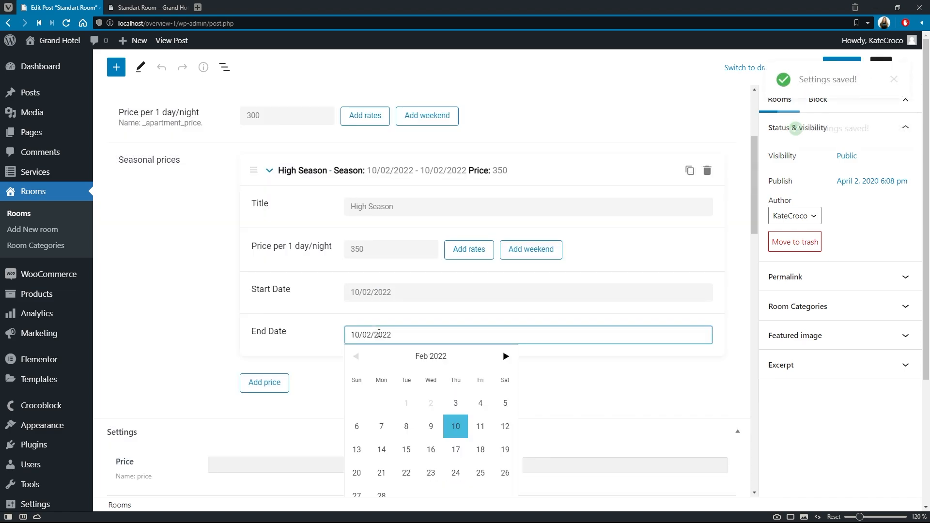
# Step: Set High Season to run 10/02/2022–28/02/2022 and update the room
pyautogui.click(381, 495)
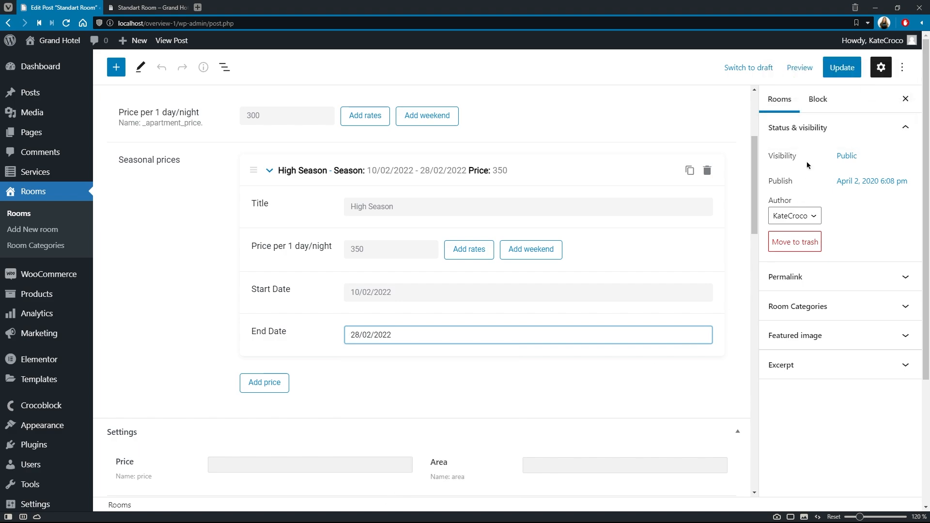
pyautogui.click(841, 67)
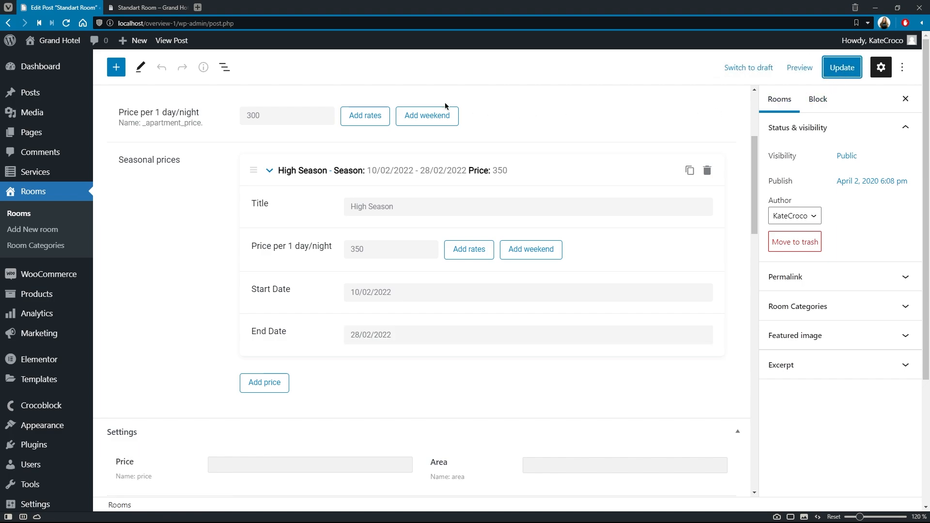
# Step: Save the room pricing, then test a Standart Room stay Feb 9–10 ($300.00) and Feb 10–11 ($350.00)
pyautogui.click(145, 6)
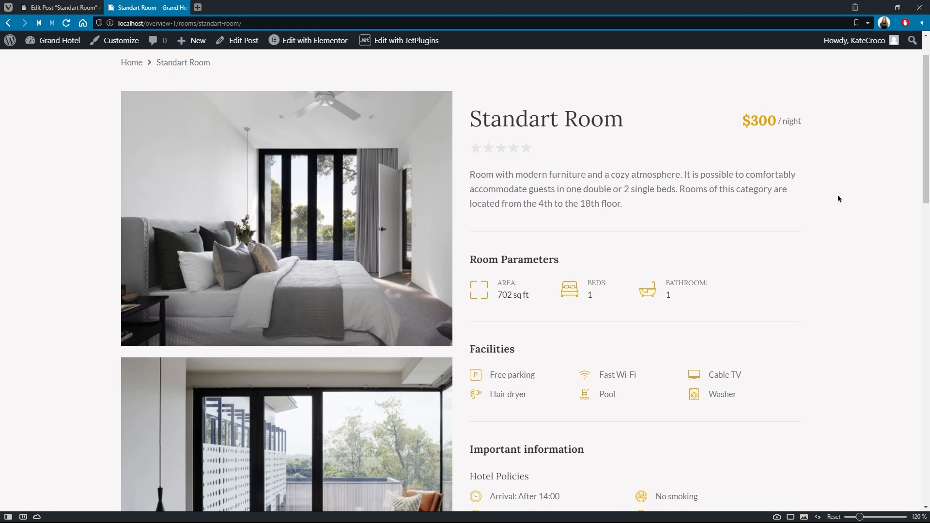
pyautogui.scroll(-3)
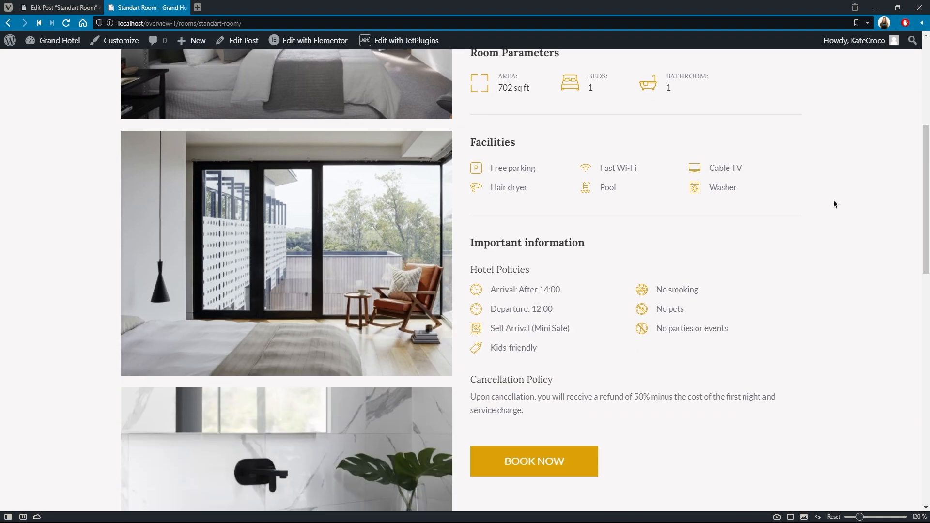
pyautogui.click(533, 461)
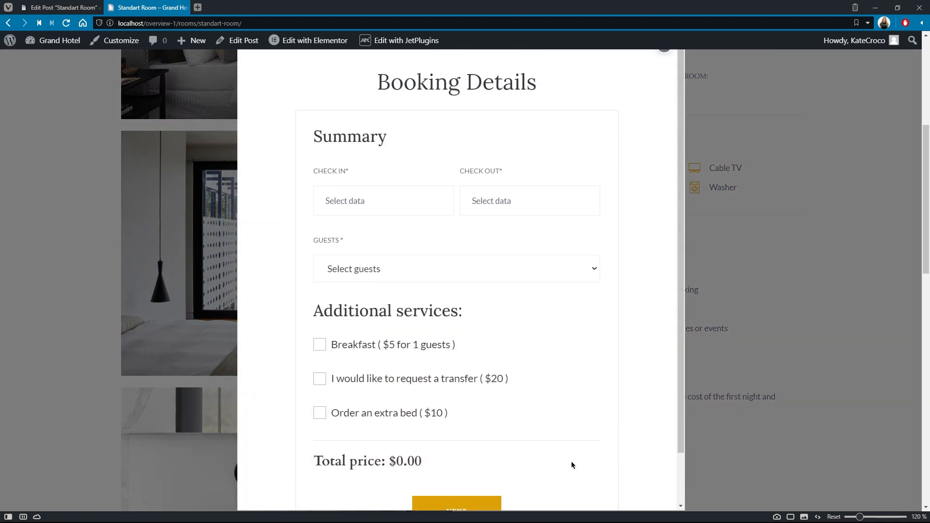
pyautogui.click(384, 201)
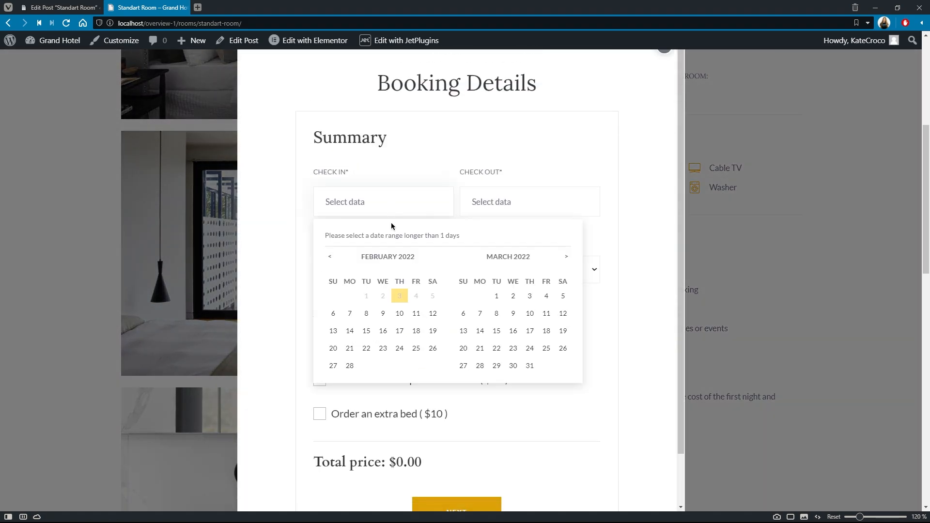
pyautogui.click(382, 313)
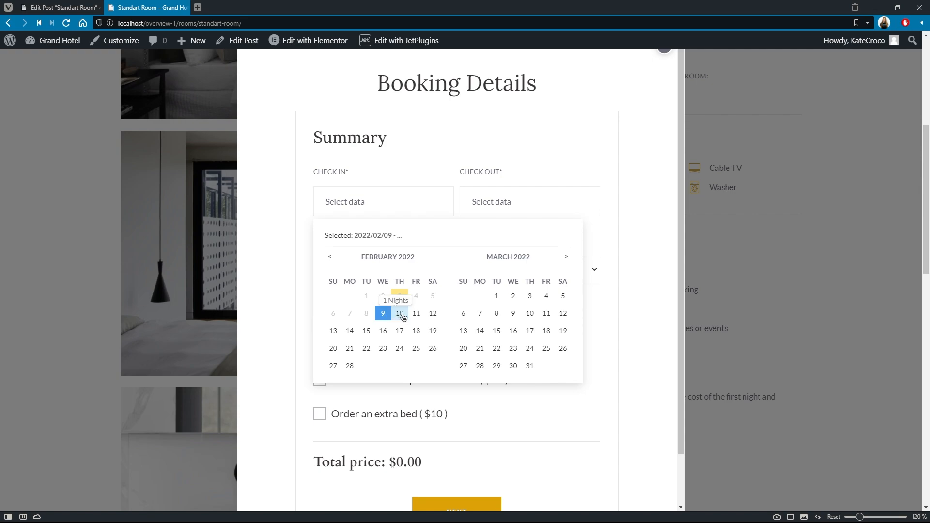
pyautogui.click(400, 313)
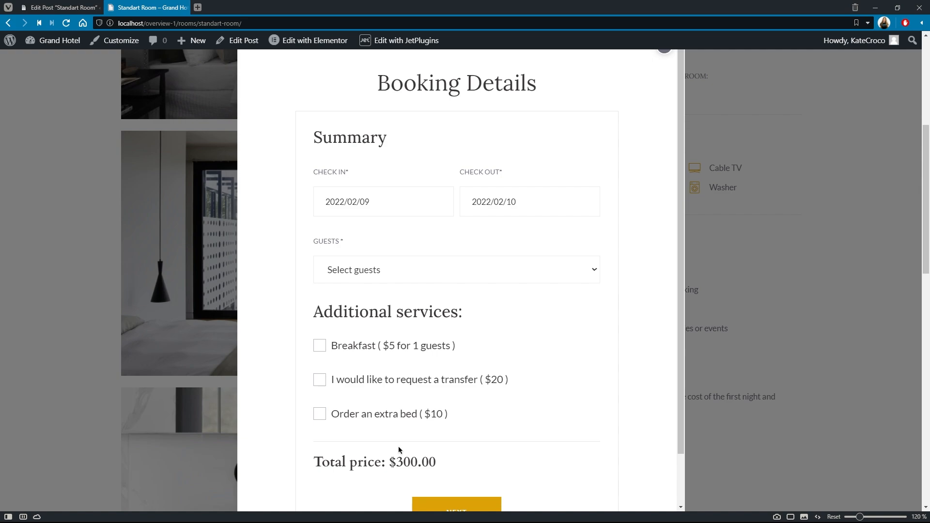
pyautogui.click(384, 202)
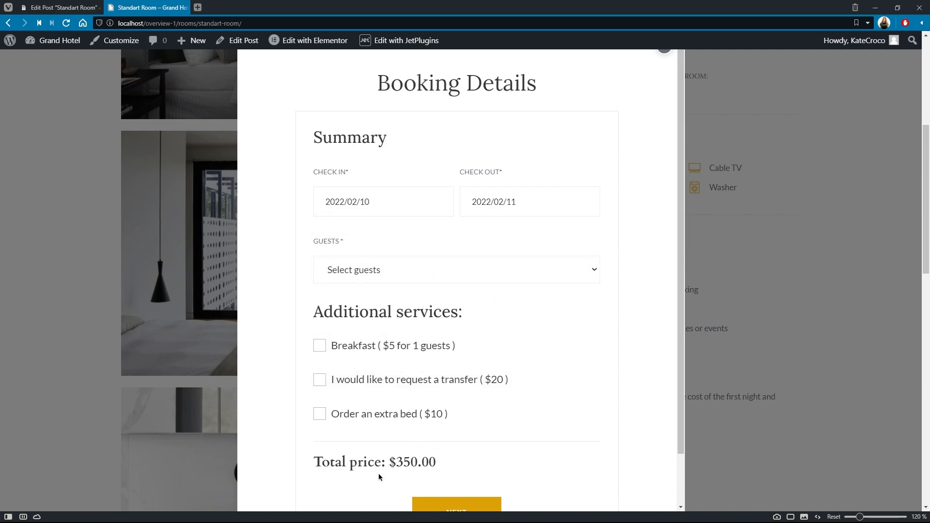
pyautogui.moveTo(421, 449)
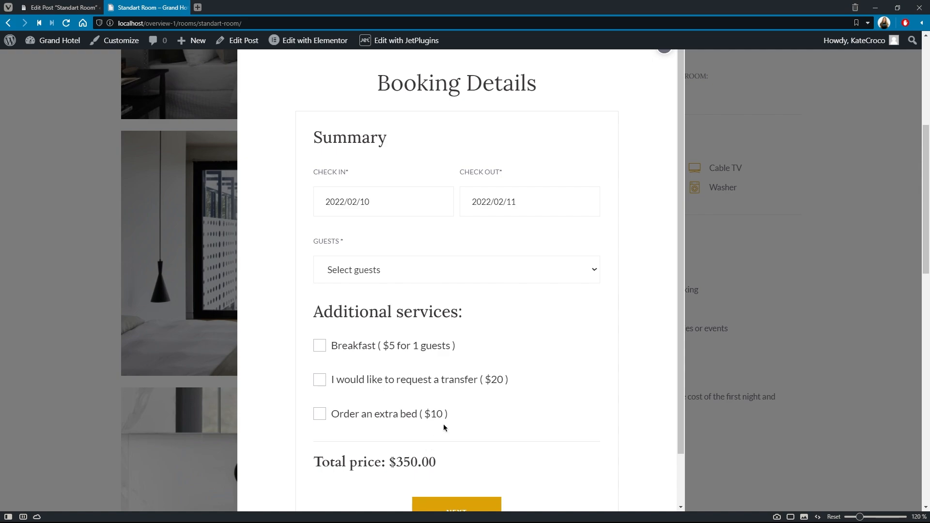
# Step: Set the Standart Room stay to February 10–13, giving a $1070.00 total
pyautogui.click(384, 201)
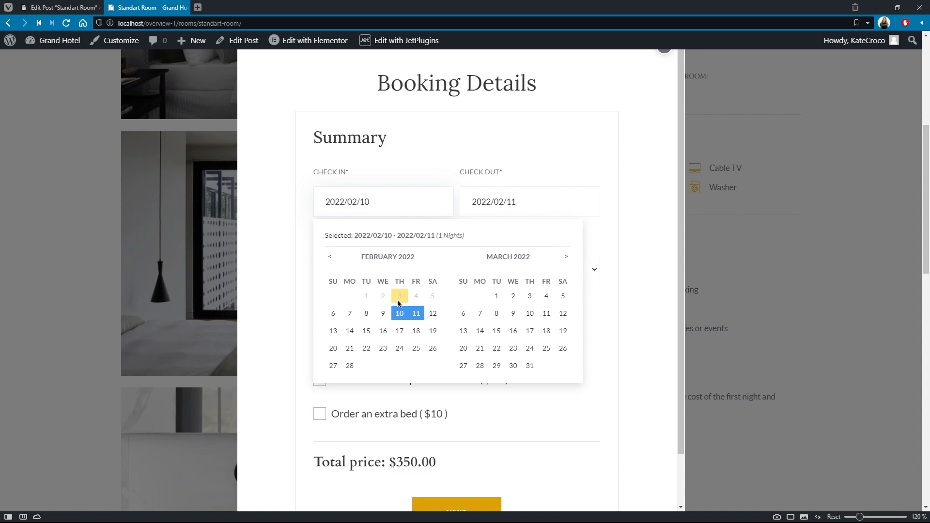
pyautogui.click(399, 313)
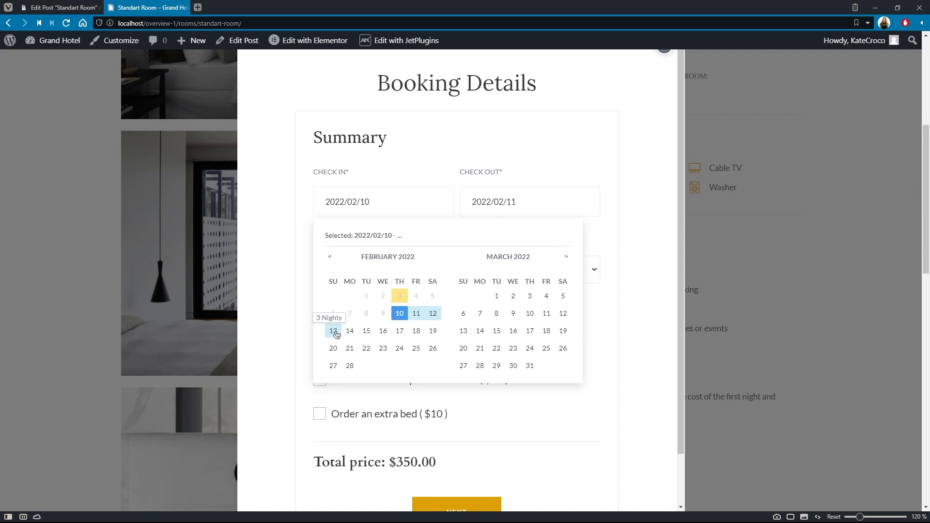
pyautogui.click(333, 331)
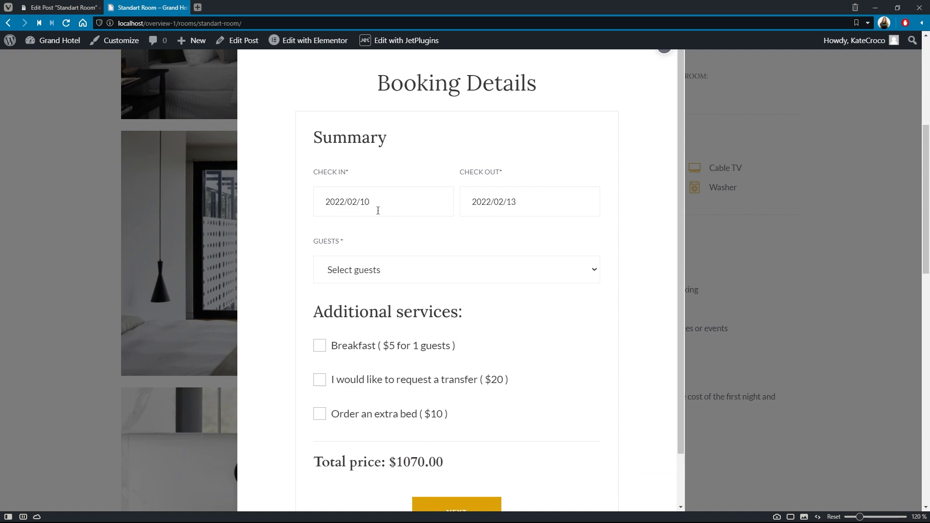
# Step: Move check-in to February 9, extending the stay to Feb 9–13 at $1370.00
pyautogui.click(383, 202)
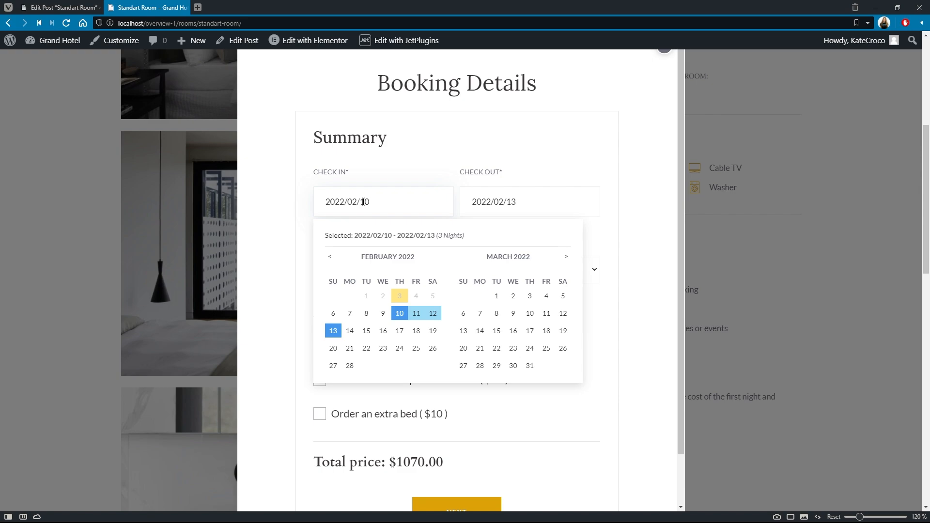
pyautogui.click(383, 313)
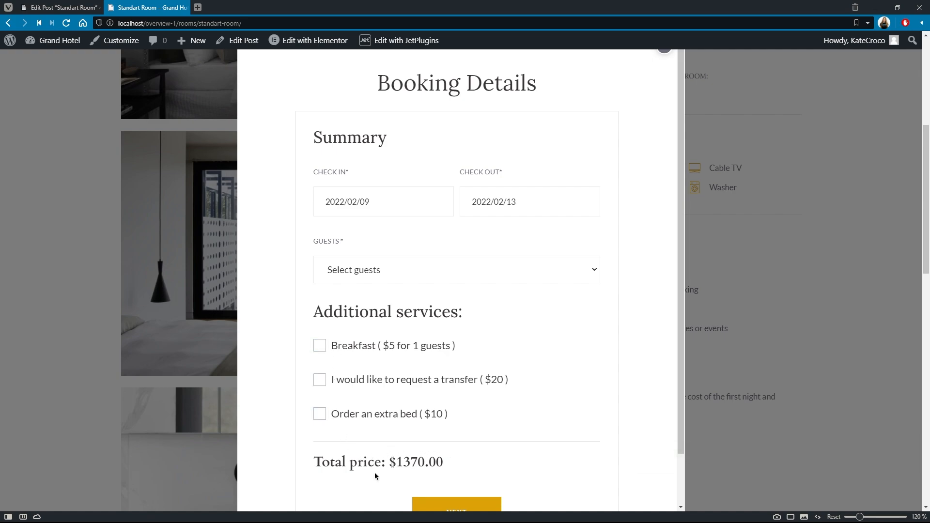
pyautogui.moveTo(449, 475)
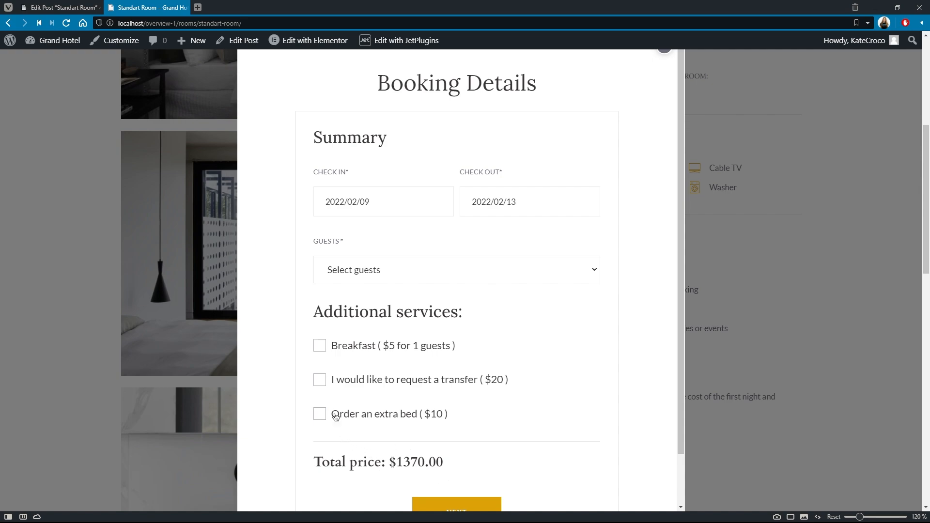
# Step: Set 2 guests for a $1410.00 total and proceed through summary and extras to checkout
pyautogui.click(456, 270)
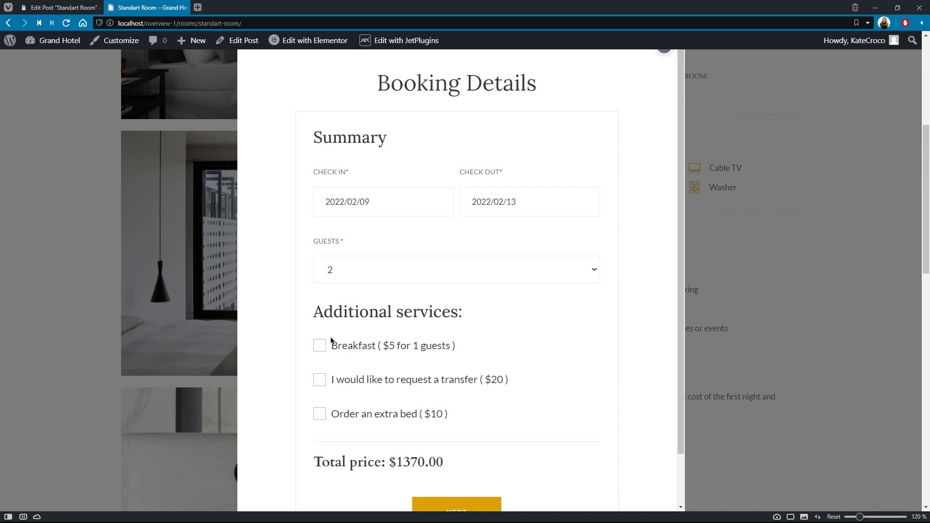
pyautogui.click(455, 505)
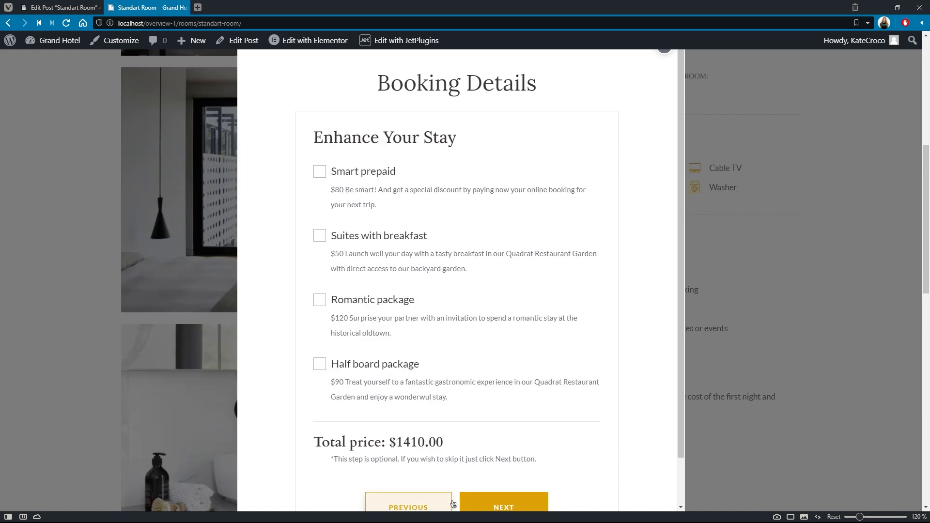
pyautogui.click(503, 507)
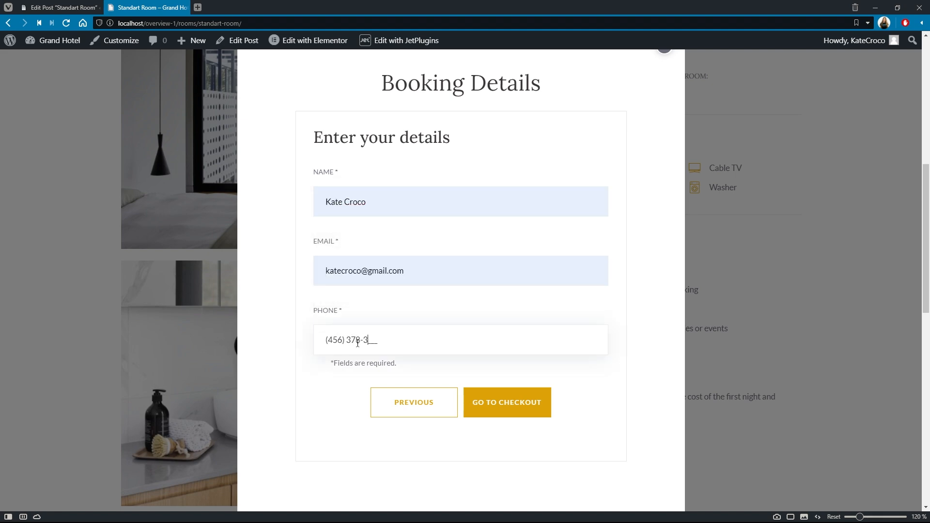
pyautogui.click(506, 402)
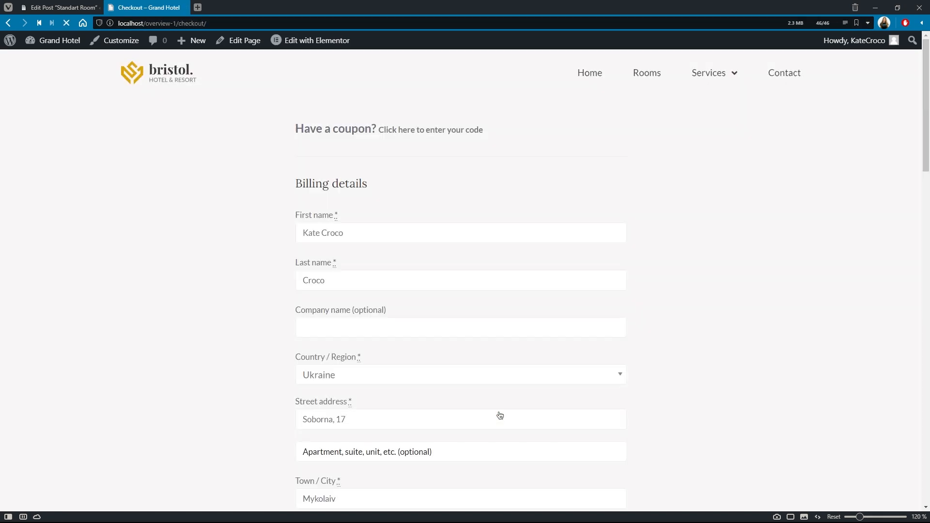
# Step: Review the two-guest Feb 9–13 order at $1,410.00 and place the order
pyautogui.scroll(-3)
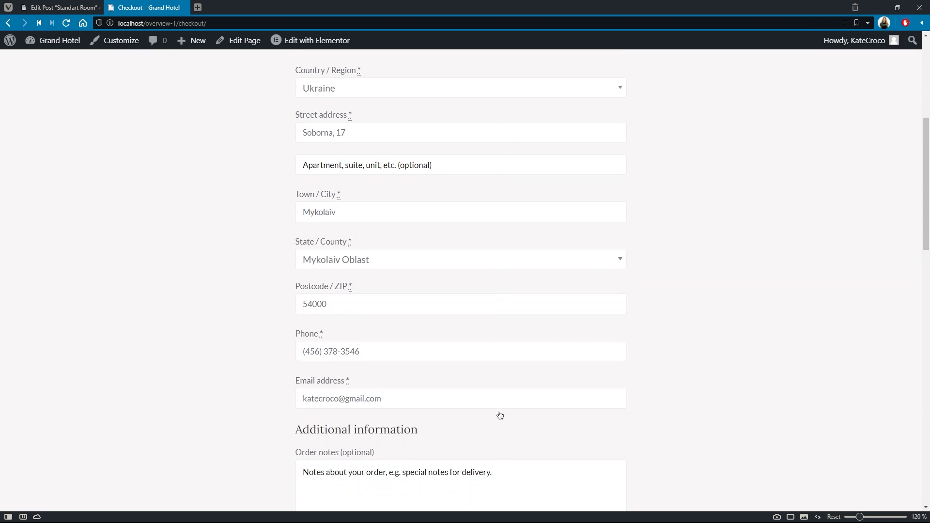
pyautogui.scroll(-3)
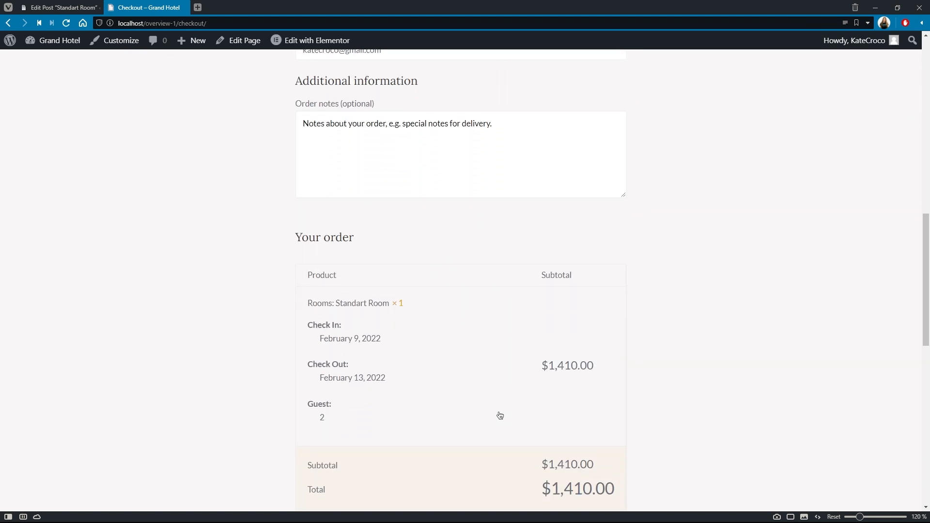
pyautogui.scroll(-3)
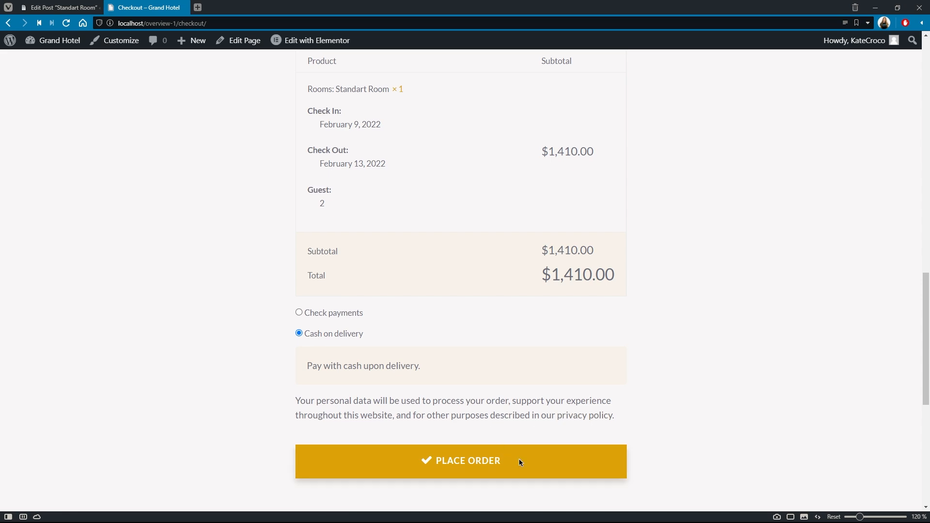
pyautogui.click(461, 461)
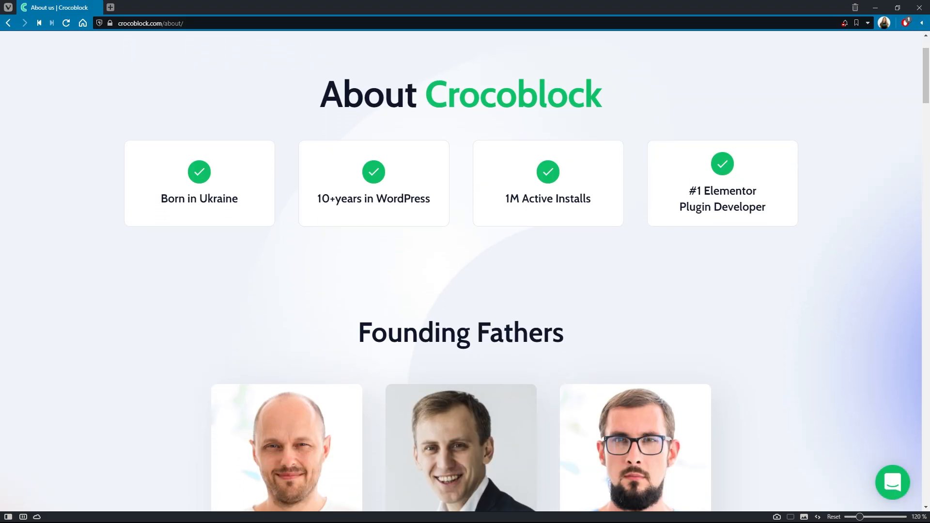
pyautogui.scroll(-3)
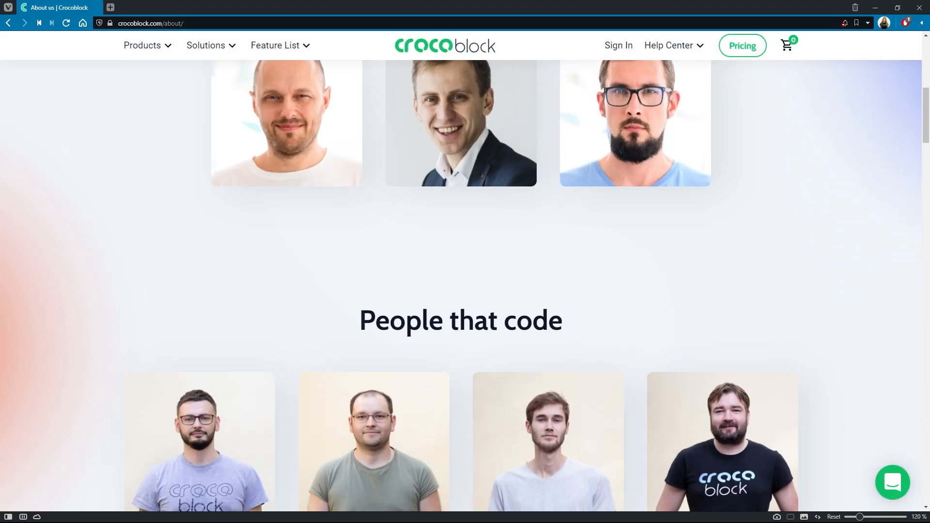
pyautogui.scroll(-3)
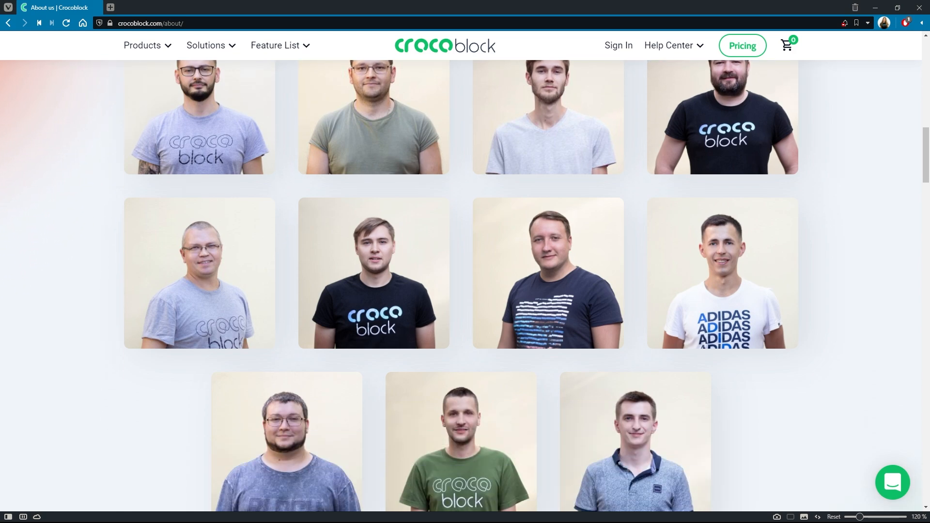
pyautogui.scroll(-3)
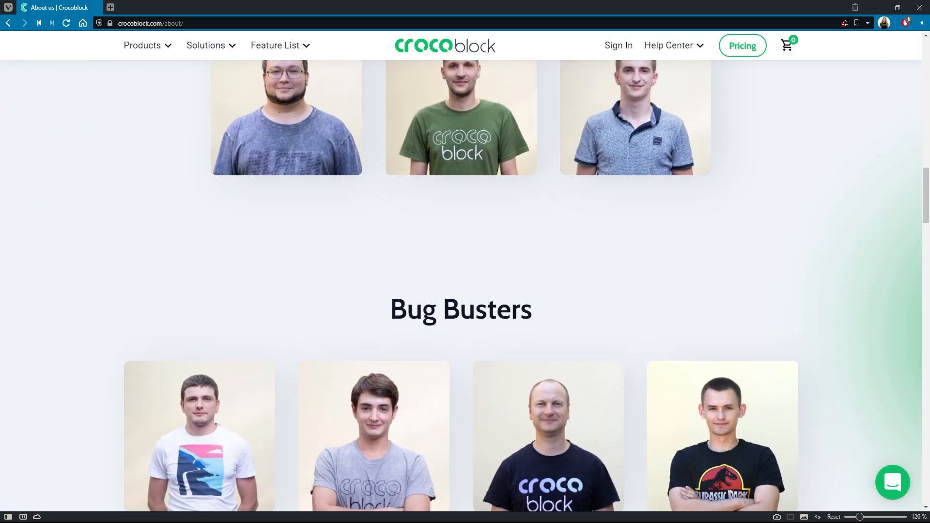
pyautogui.scroll(-3)
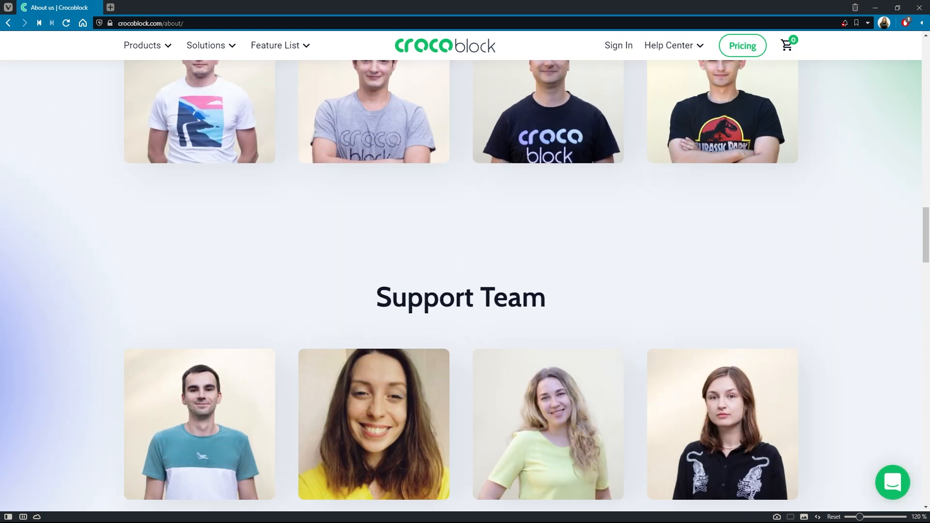
pyautogui.scroll(-3)
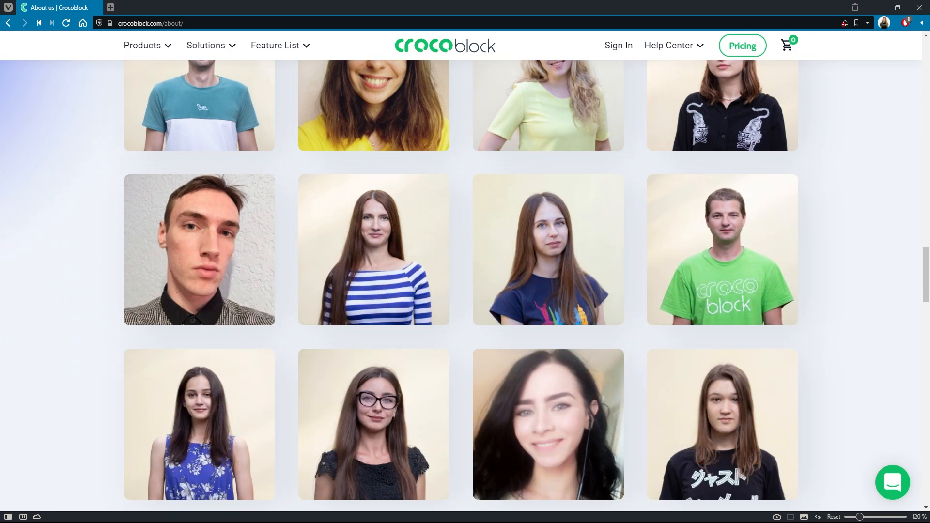
pyautogui.scroll(-3)
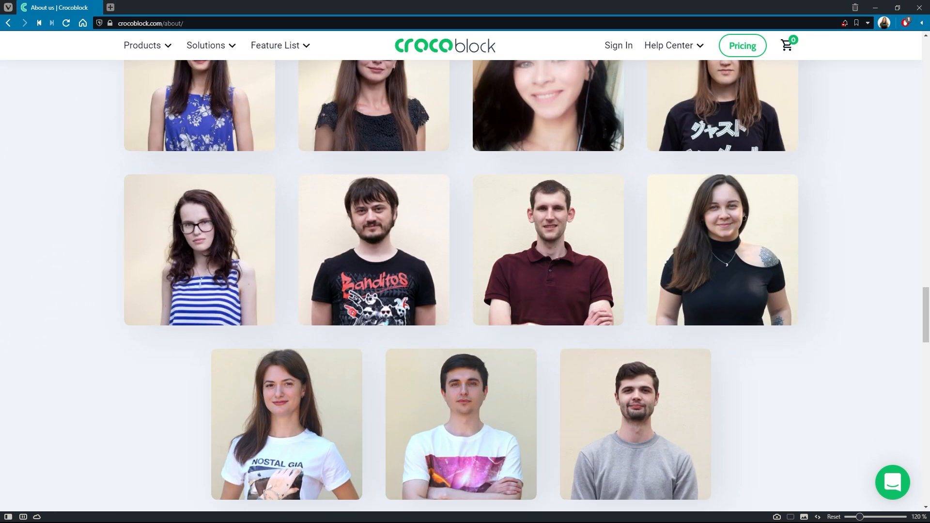
pyautogui.scroll(-3)
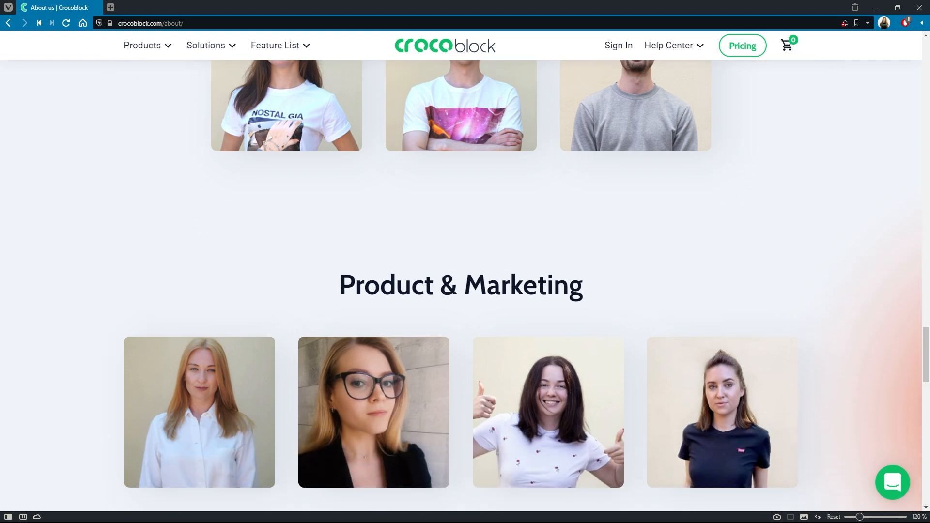
pyautogui.scroll(-3)
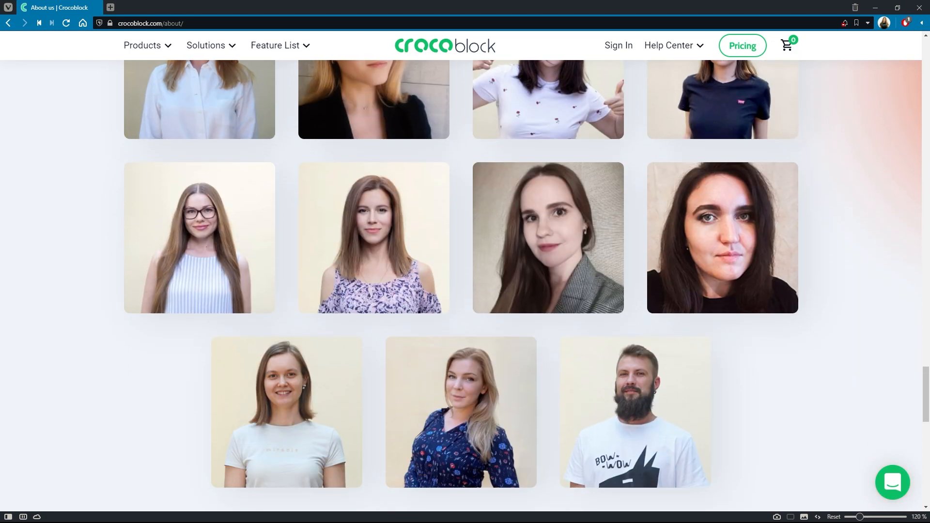
pyautogui.scroll(-3)
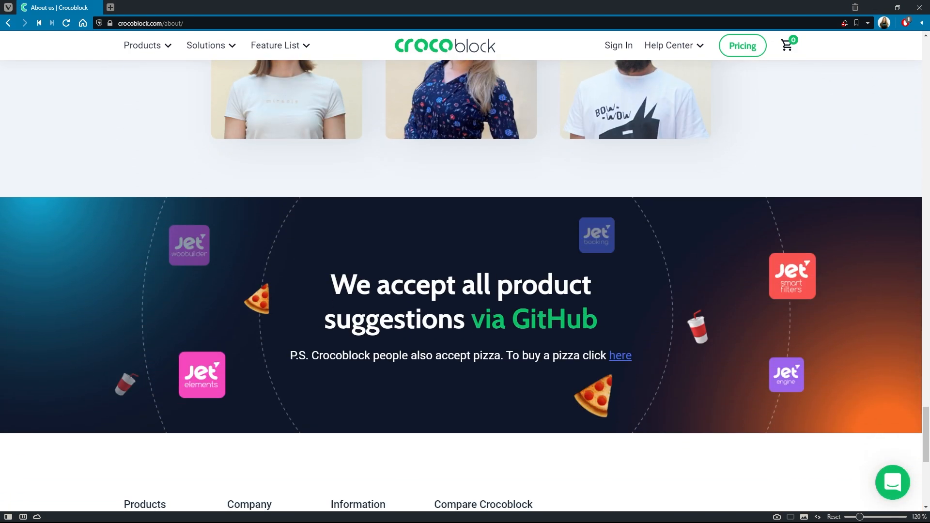
pyautogui.scroll(-3)
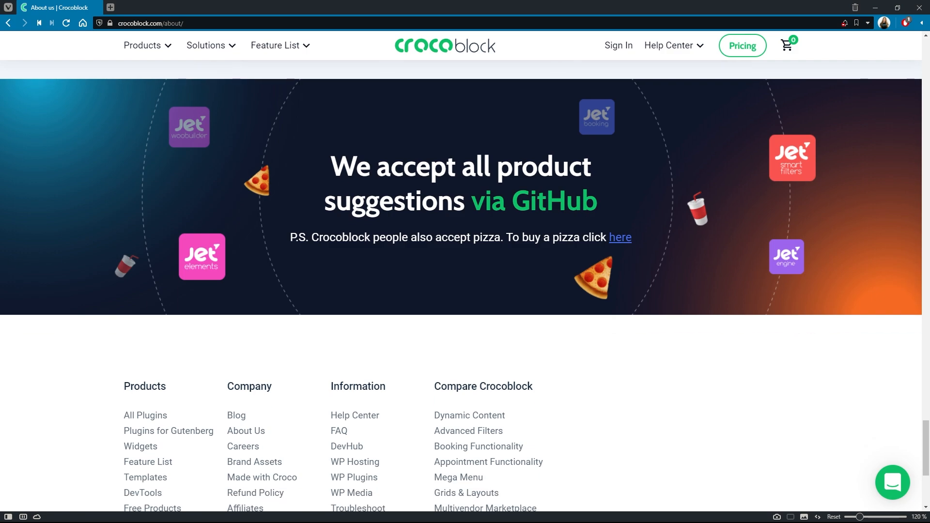